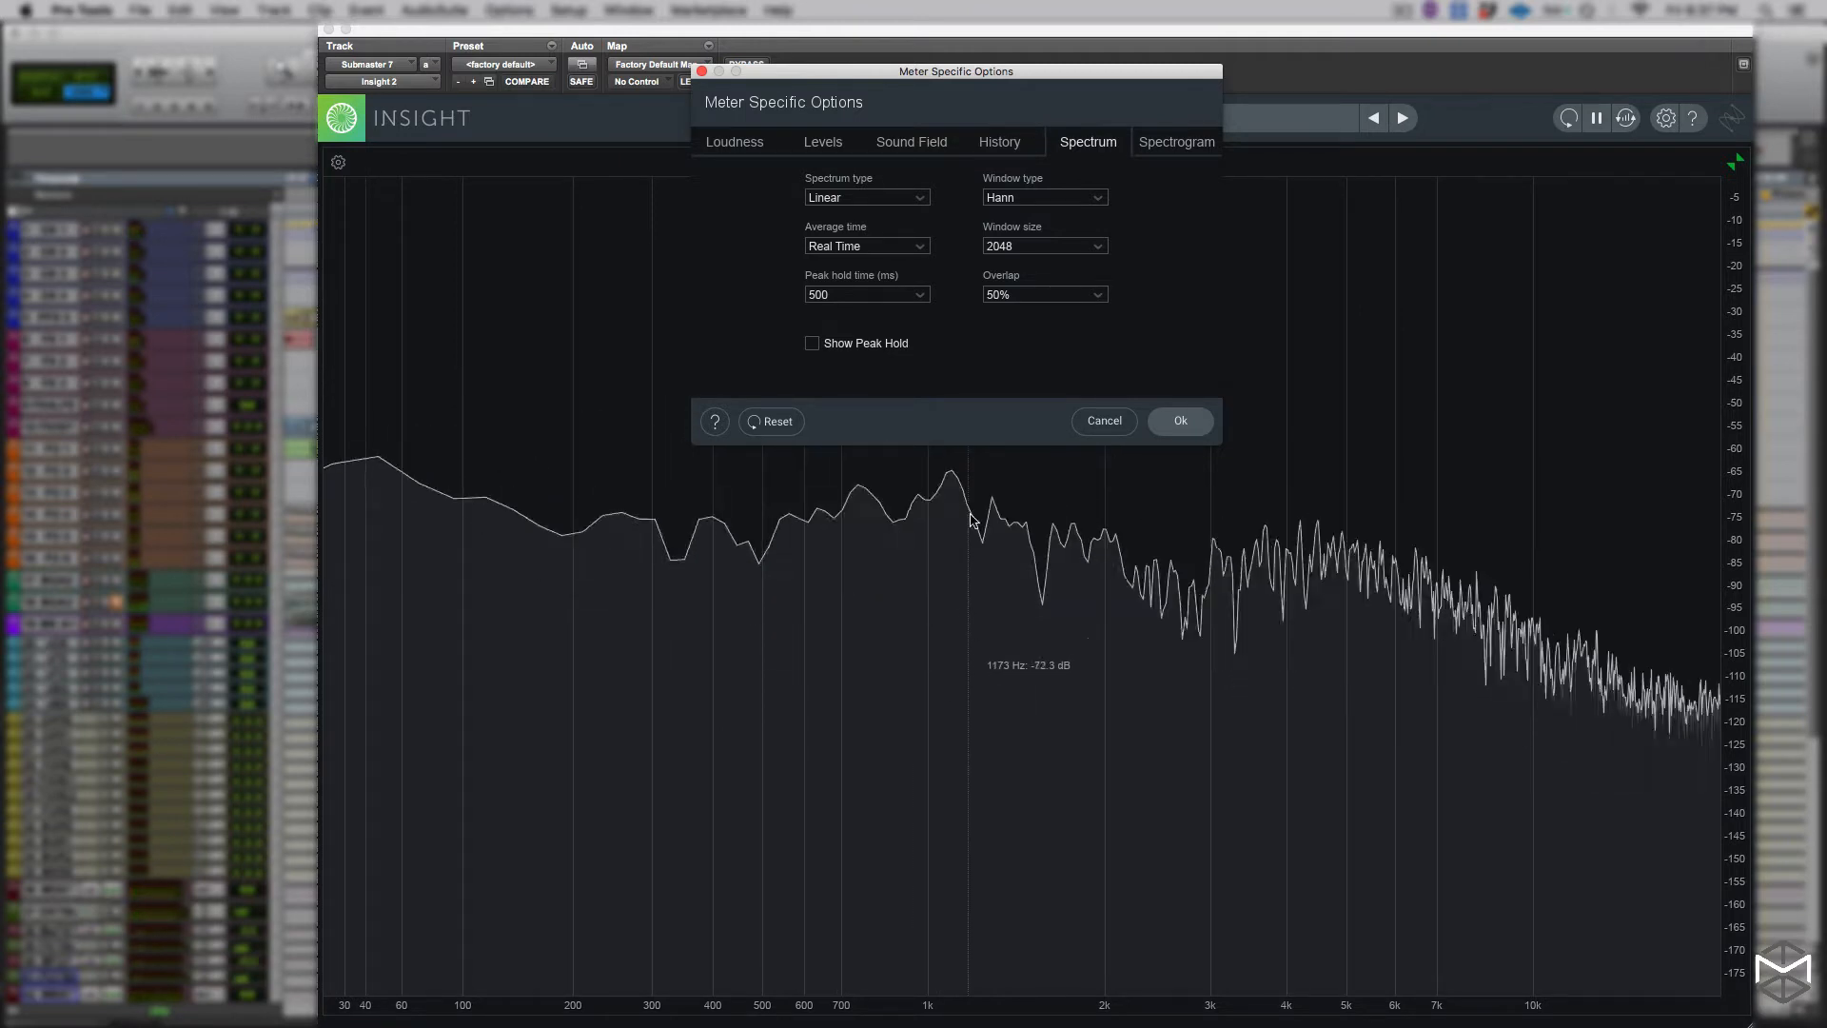
# Cycle the spectrum type through 1/3 Octave and Full Octave, ending on Critical bands
pyautogui.click(866, 196)
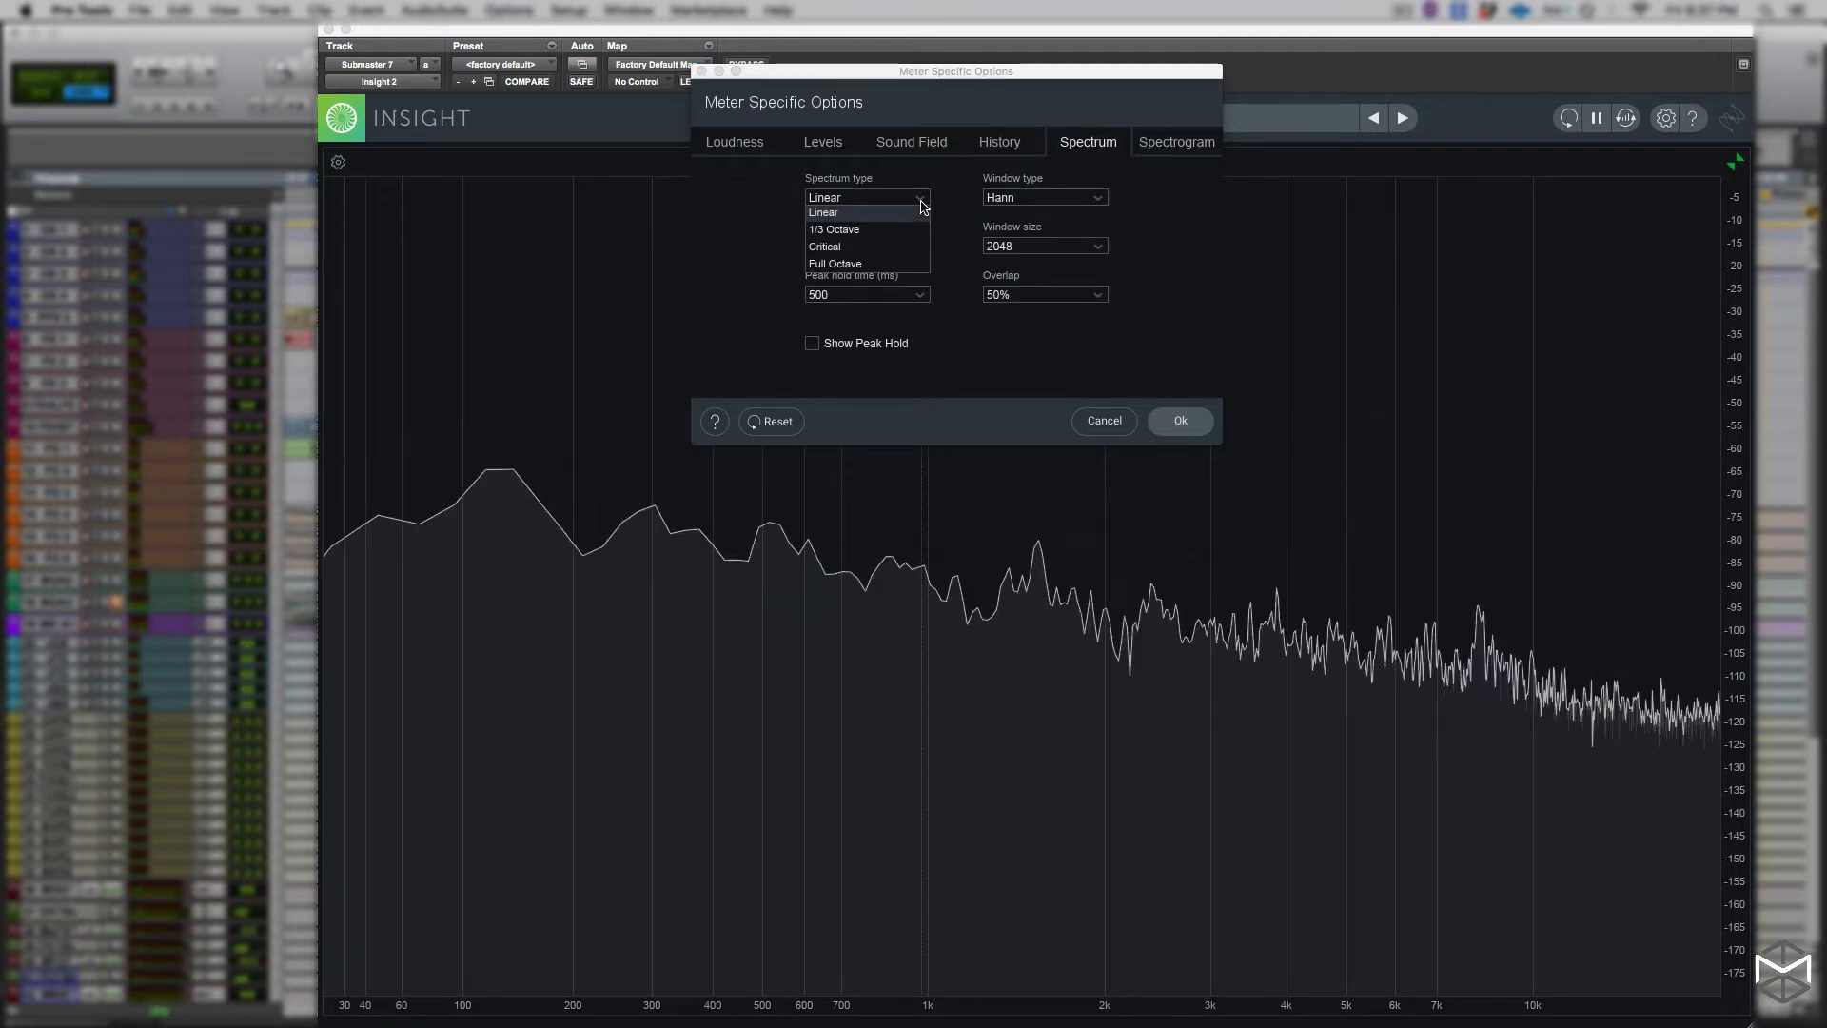
pyautogui.click(833, 231)
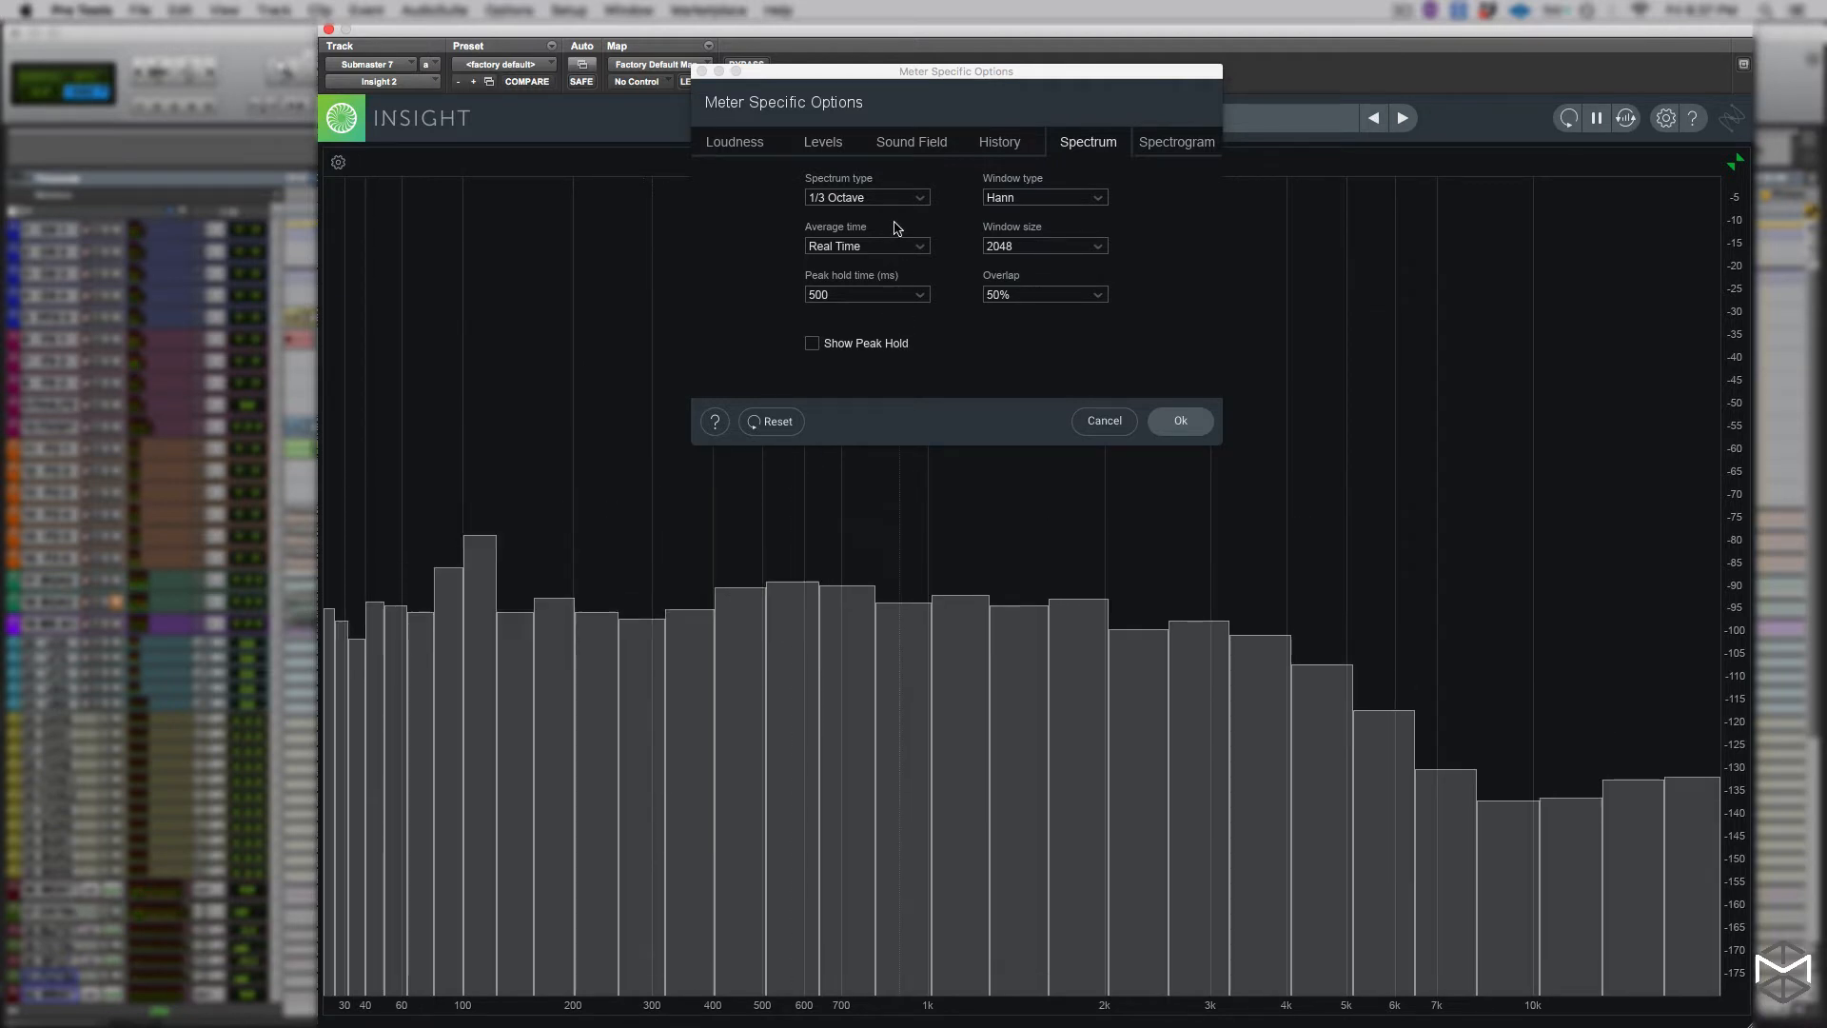
pyautogui.moveTo(896, 196)
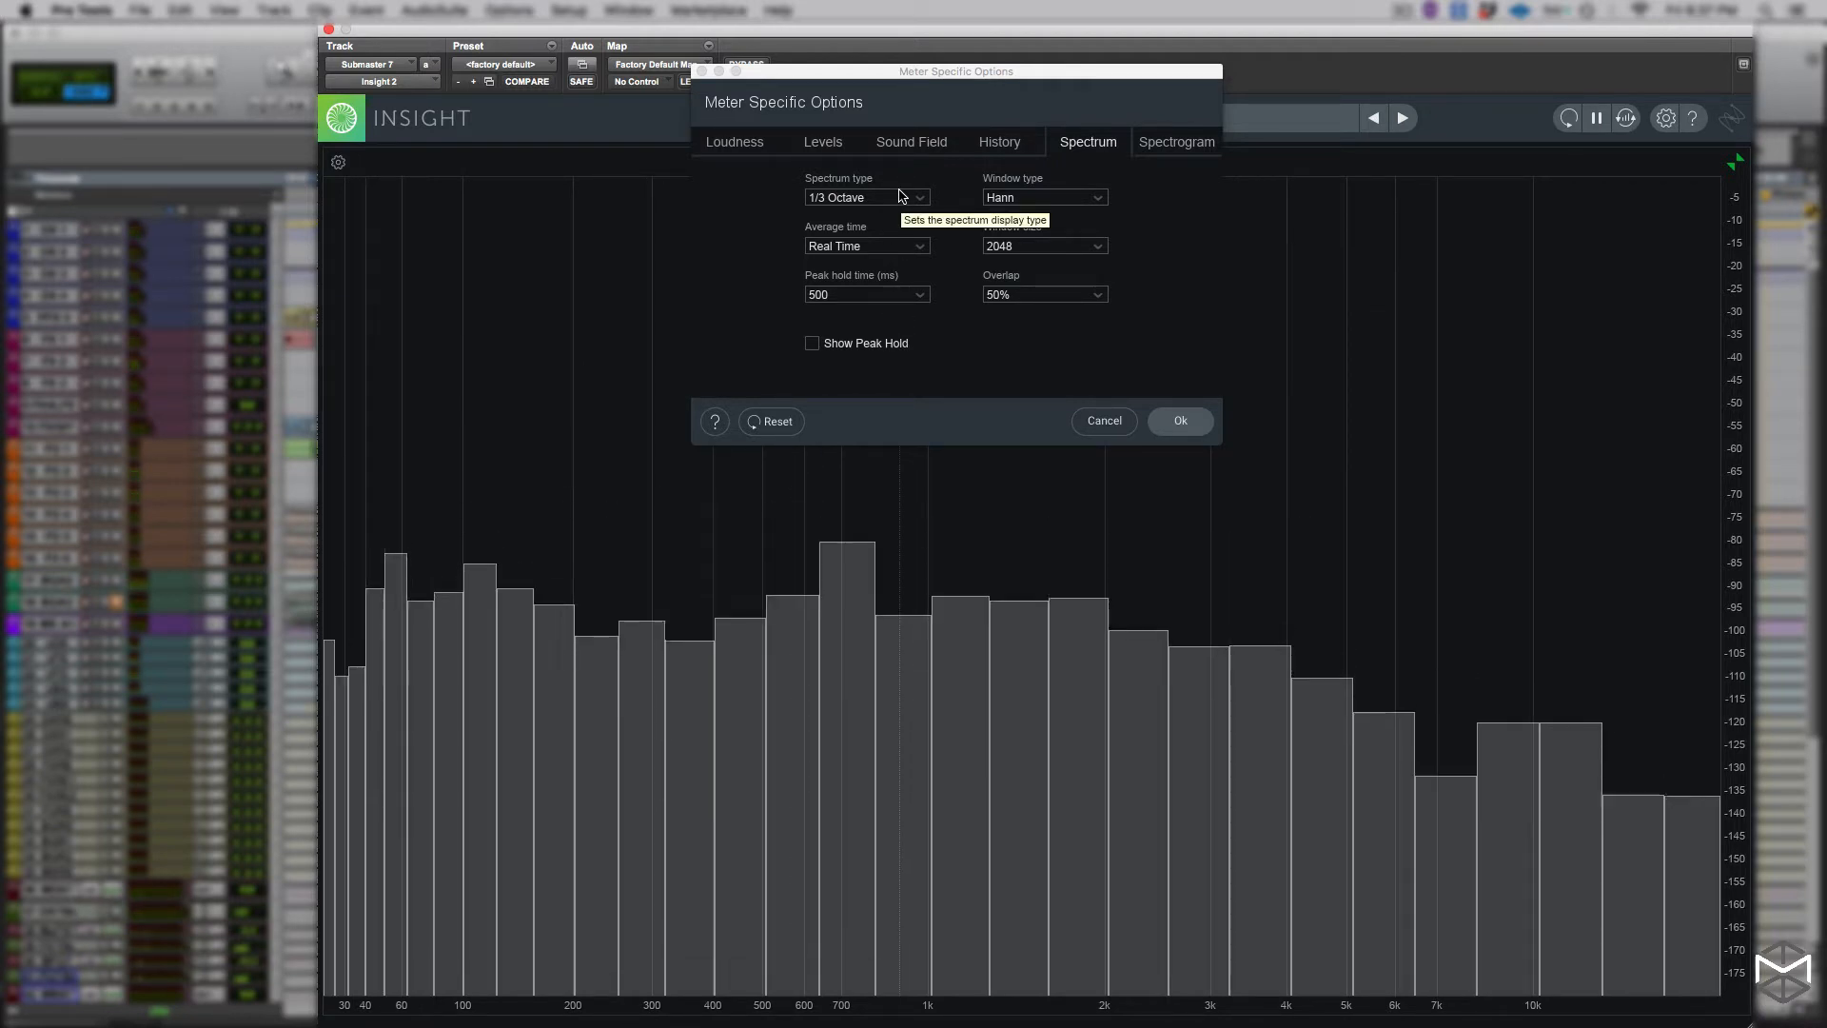
pyautogui.click(868, 196)
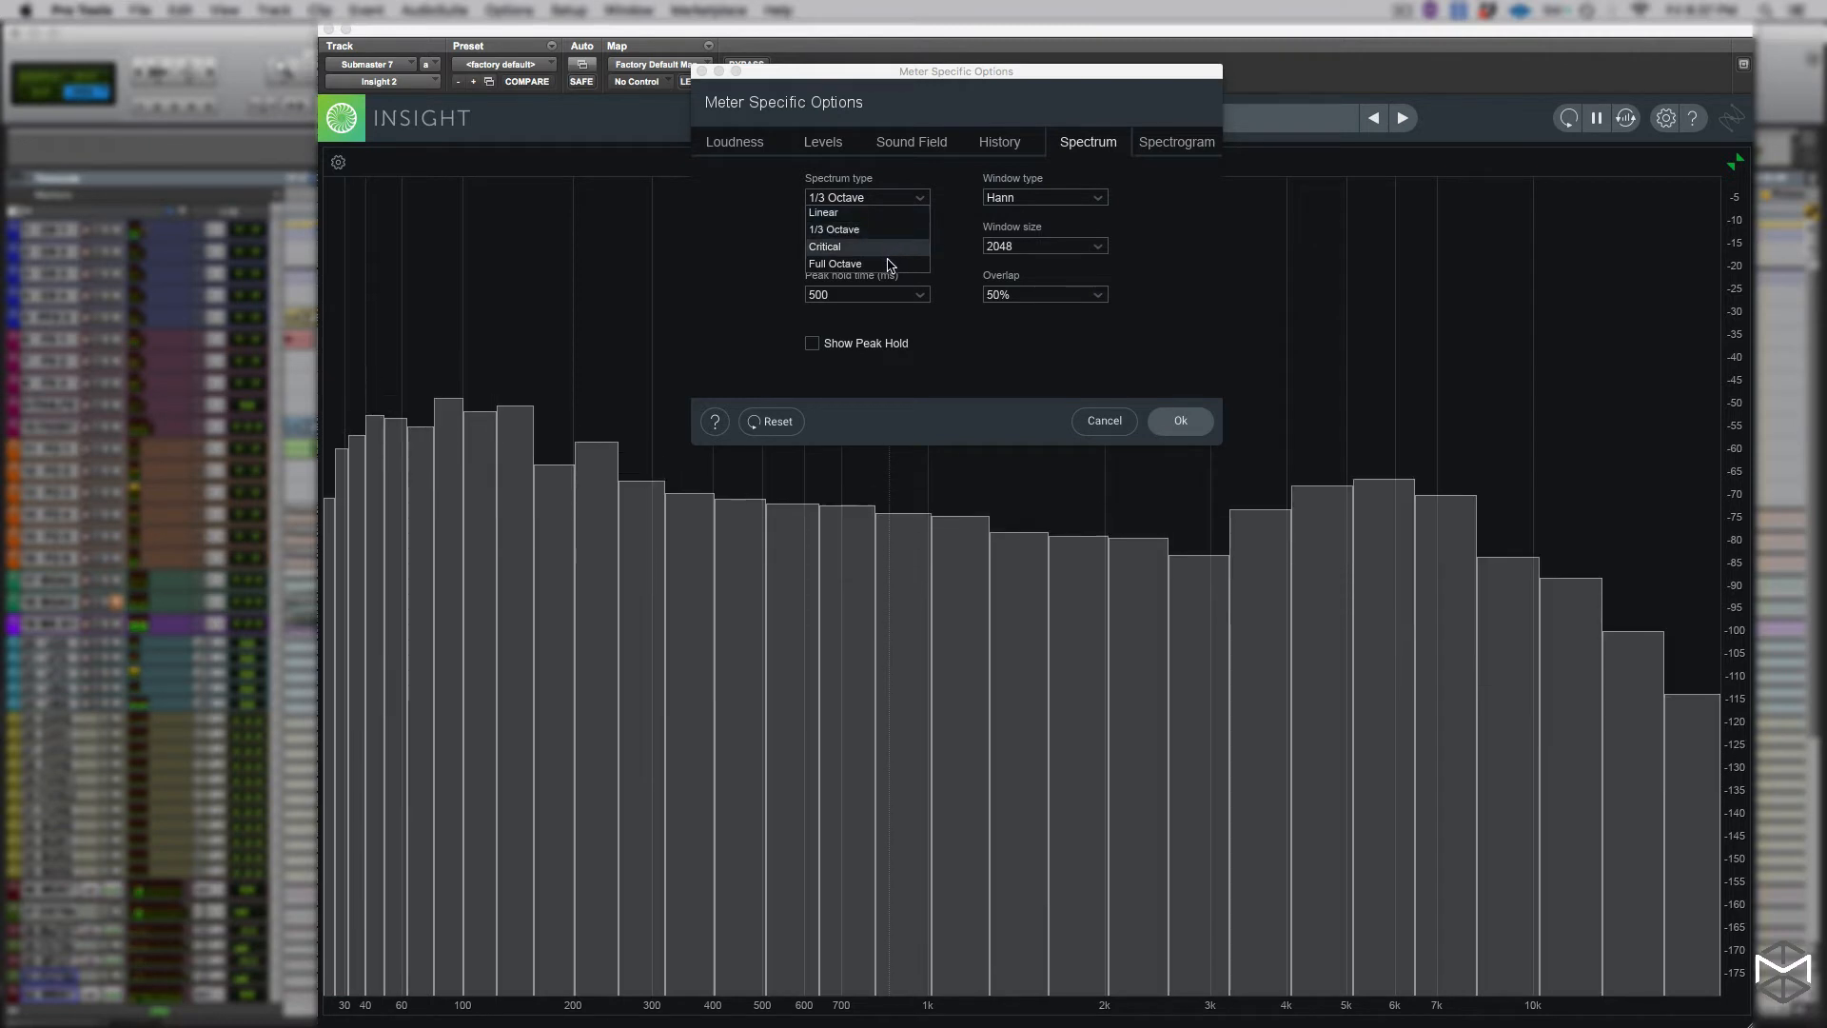
pyautogui.click(834, 262)
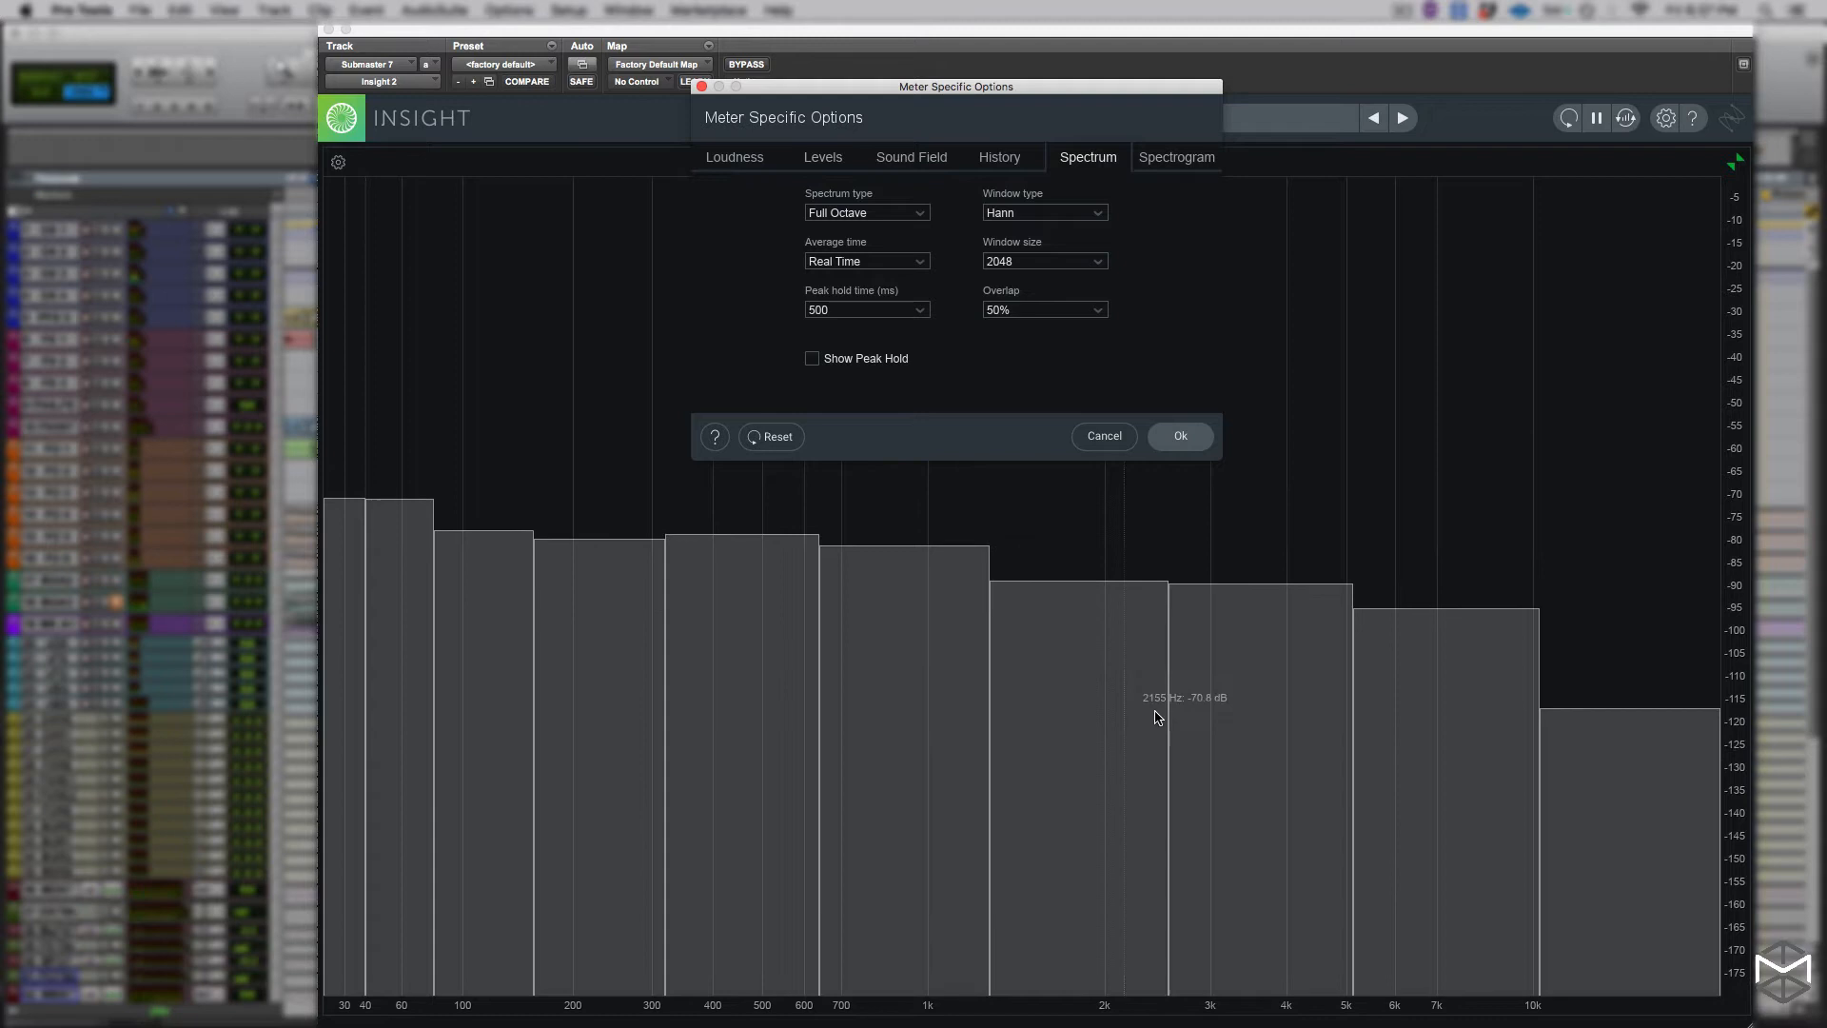
pyautogui.click(864, 211)
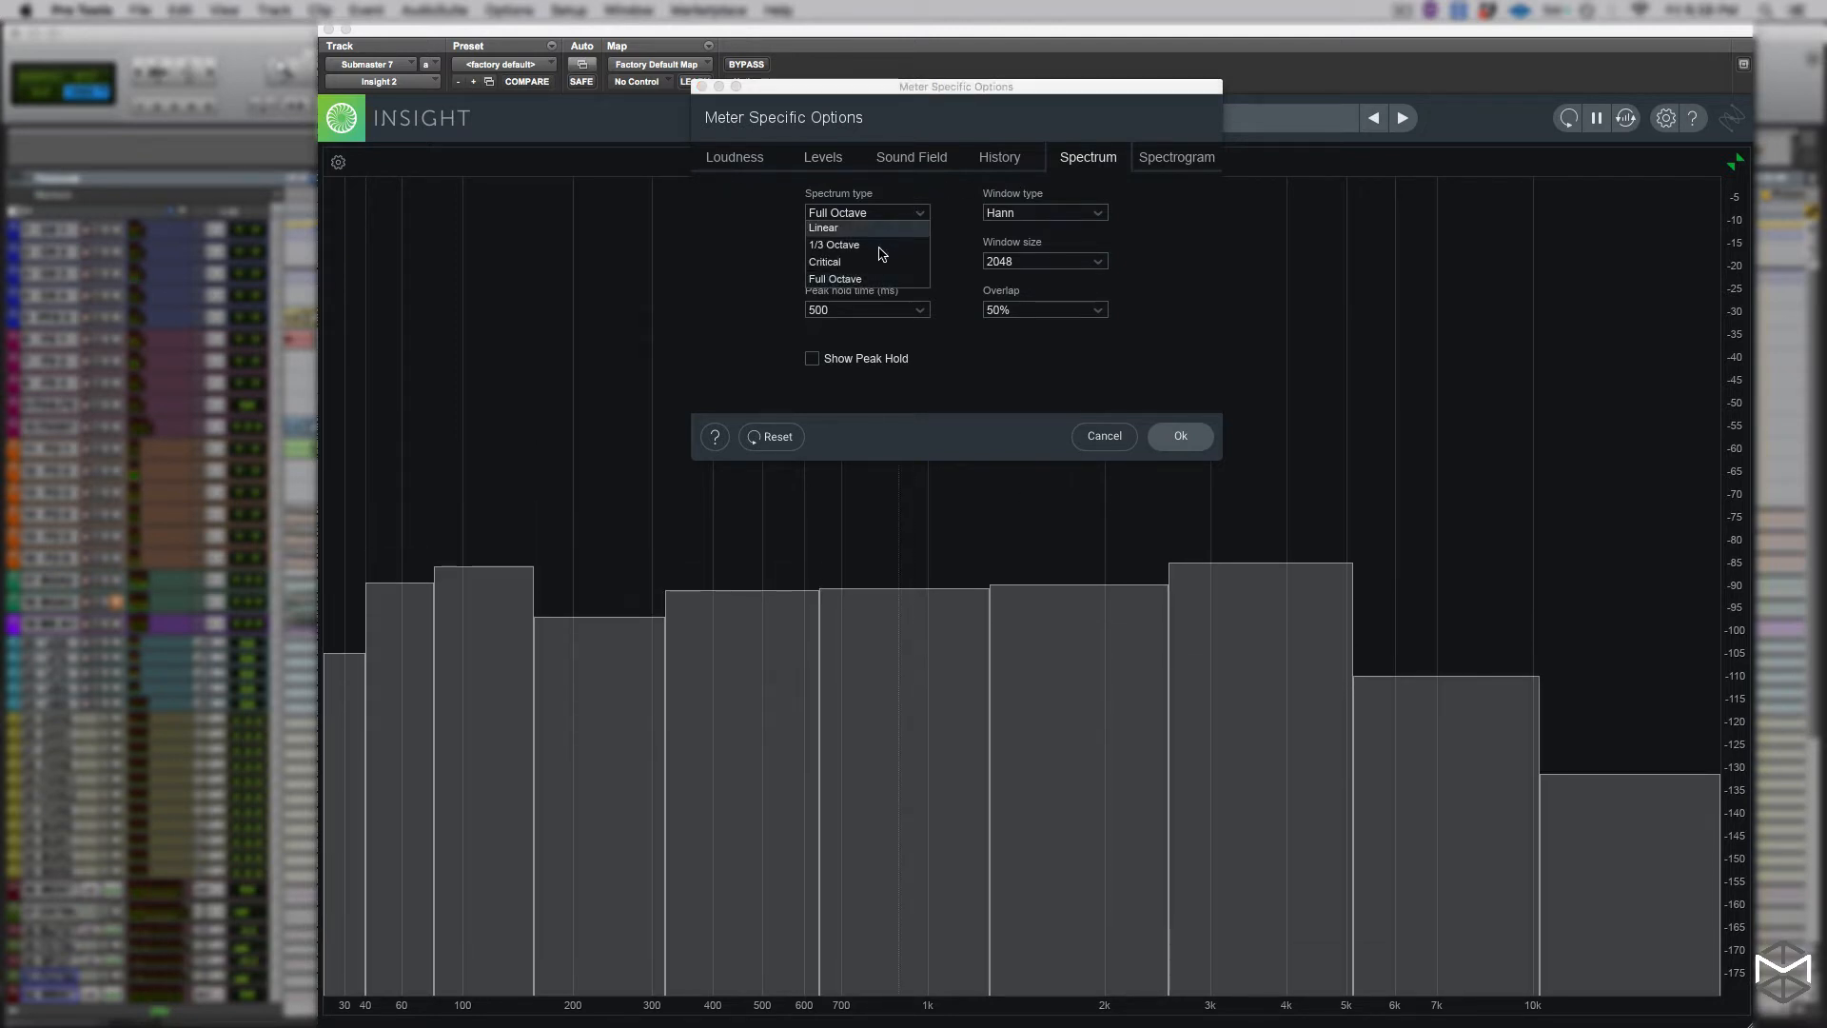
pyautogui.click(824, 261)
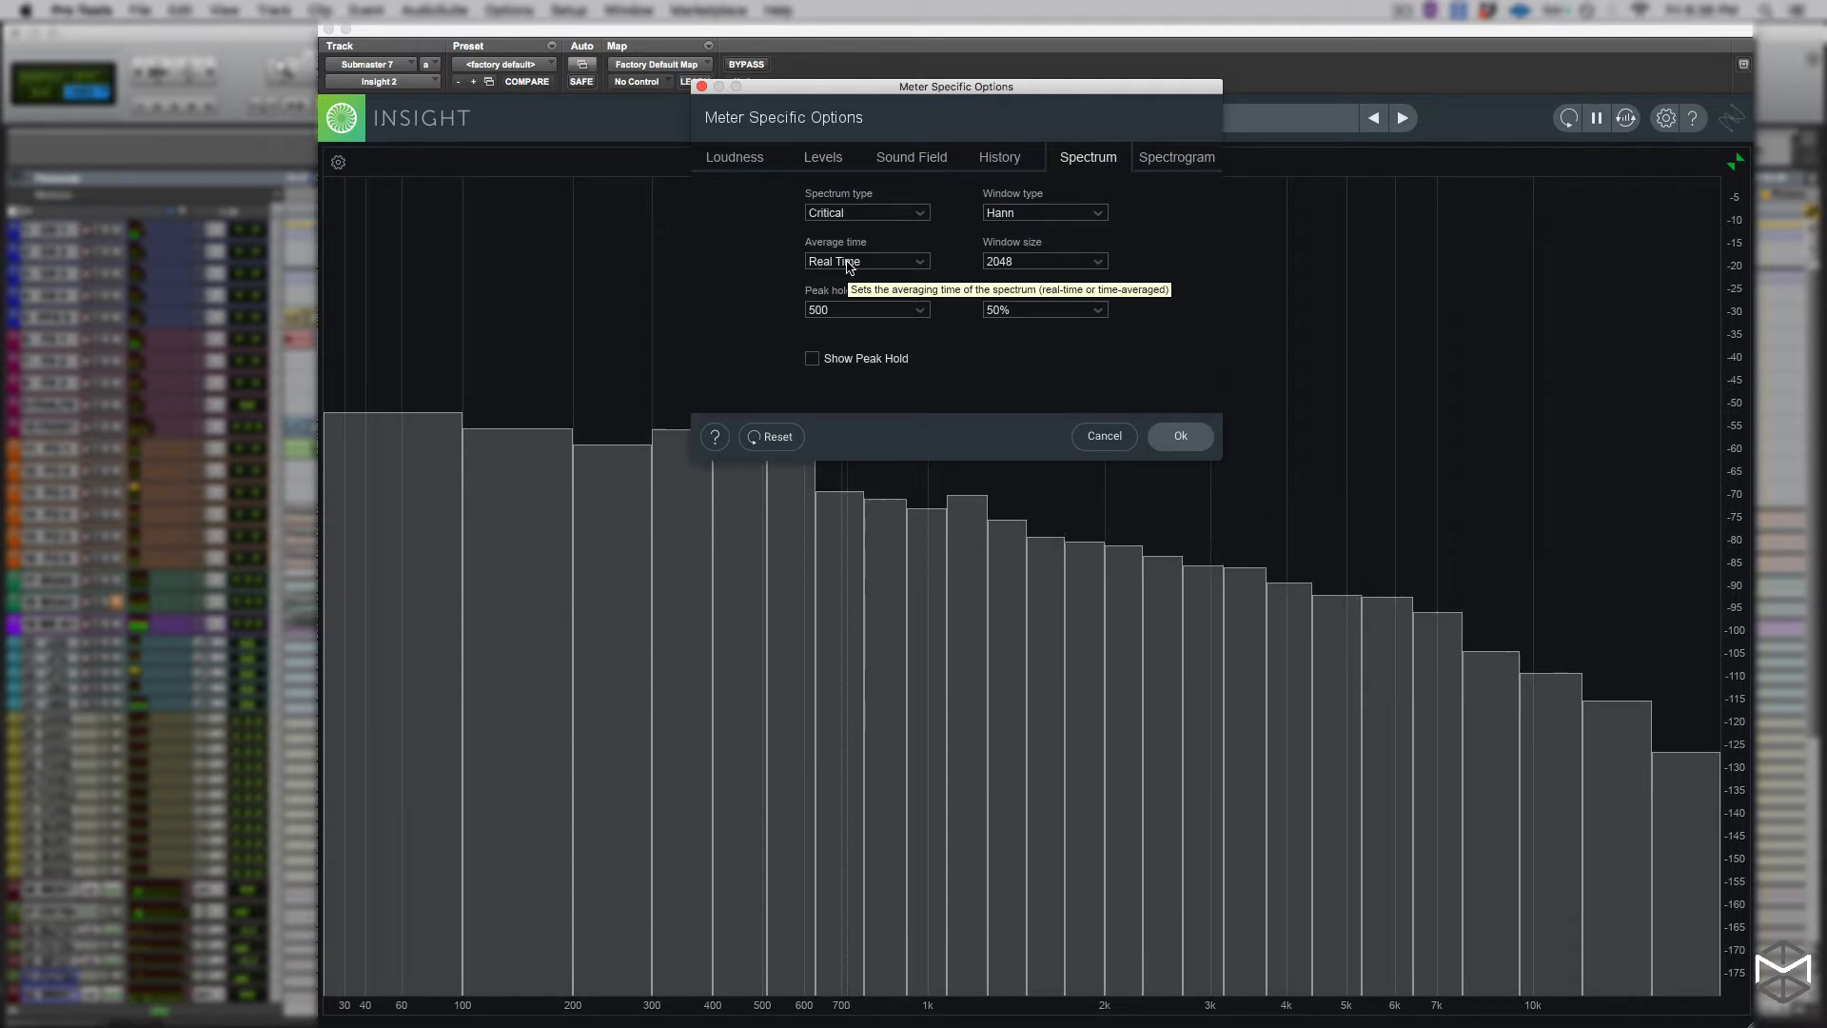
# Return the spectrum to Linear and, after trying 5-second averaging, leave Average time on Real Time
pyautogui.click(866, 211)
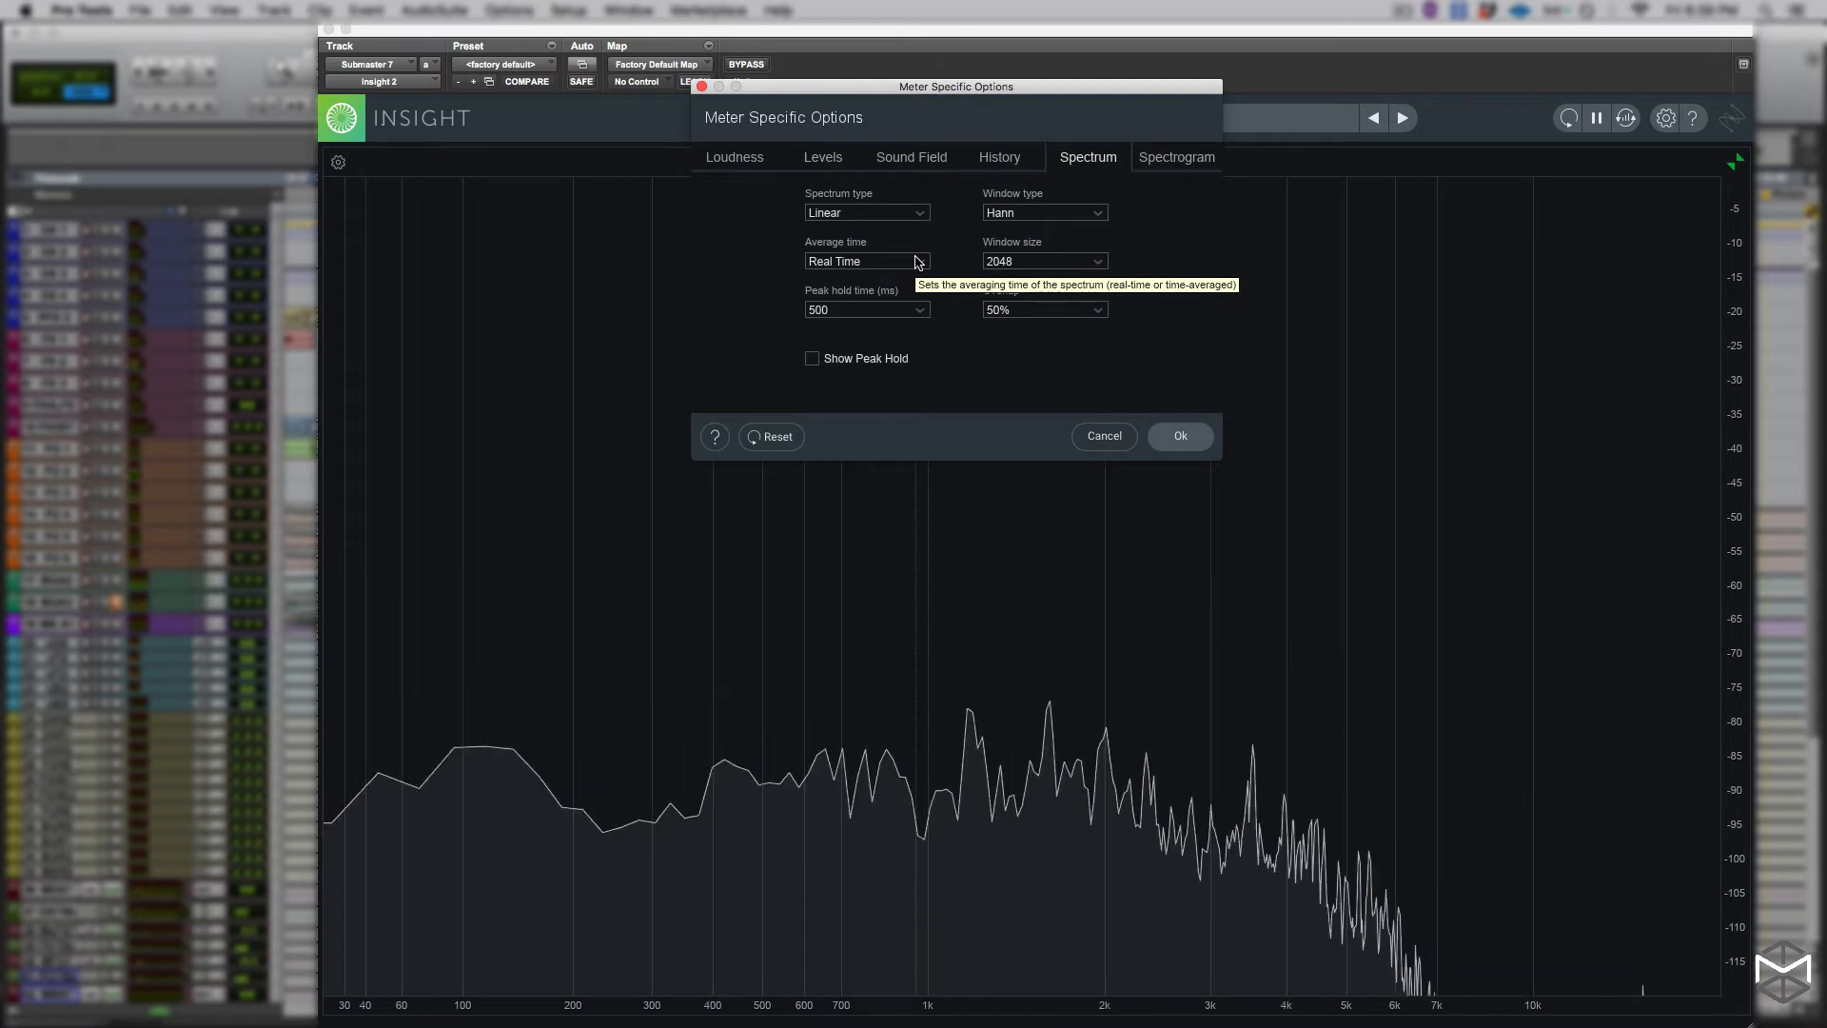
pyautogui.click(866, 260)
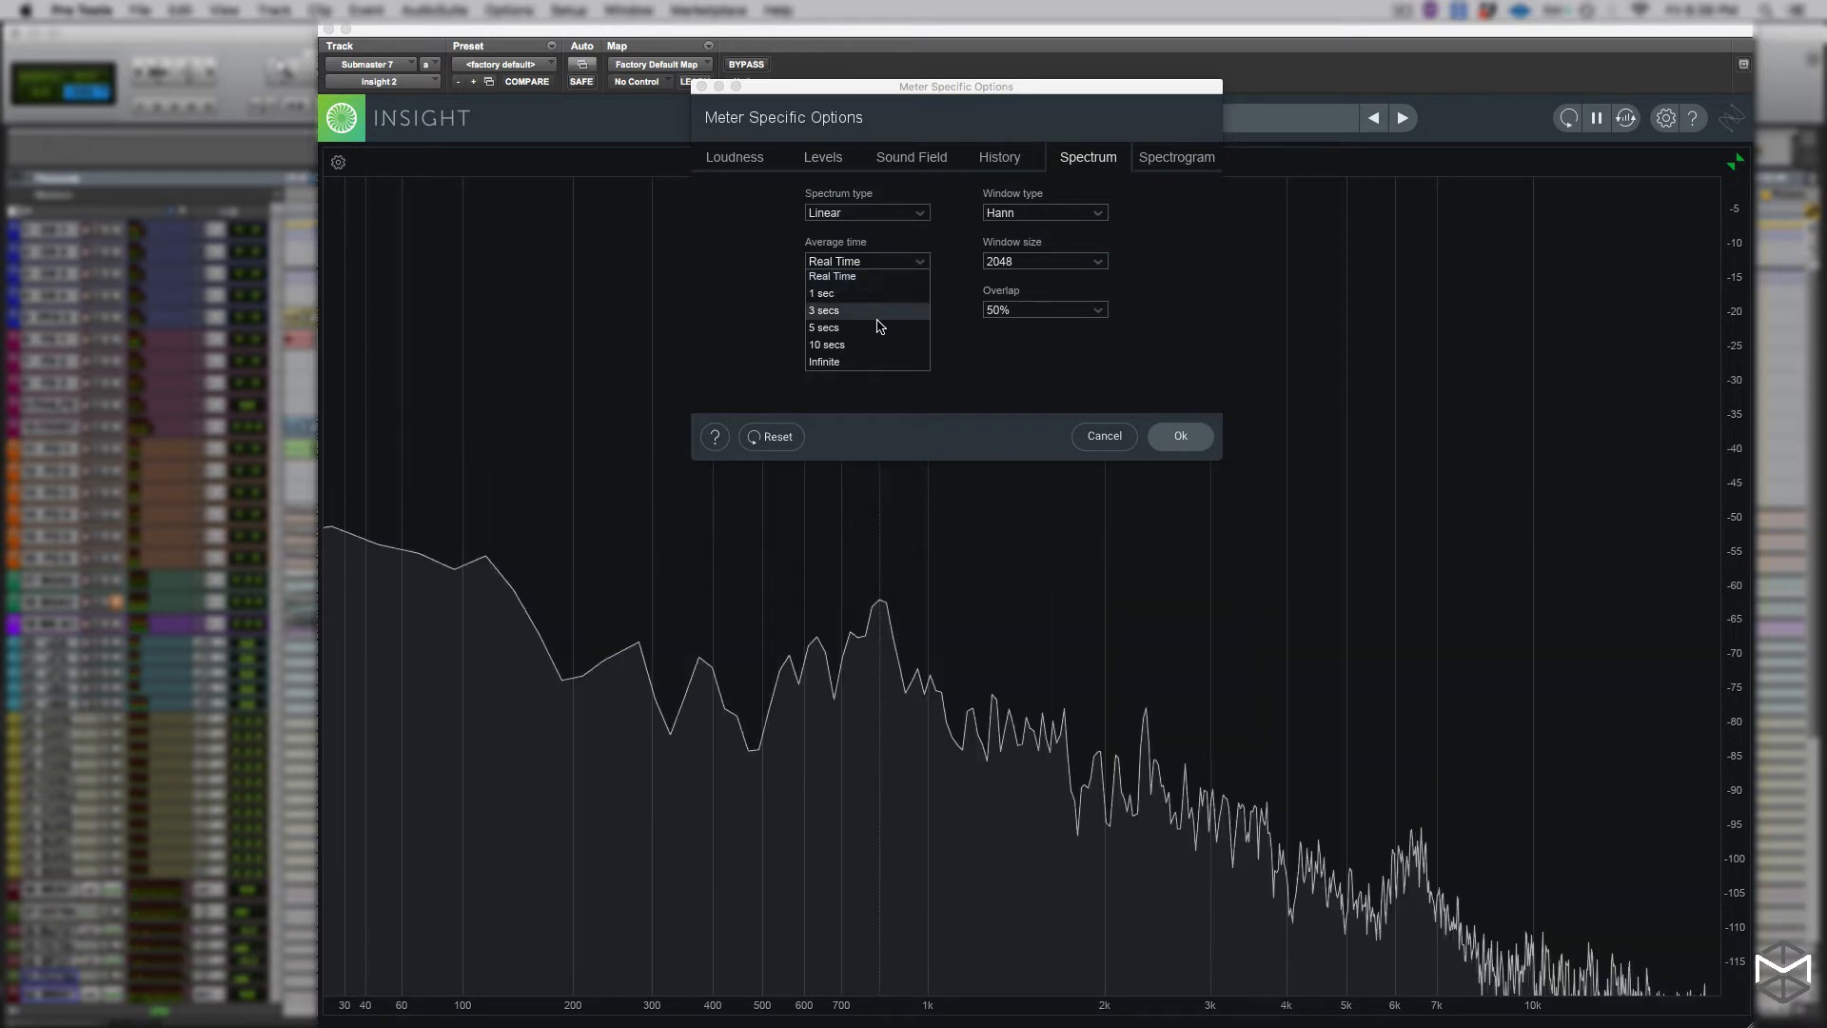
pyautogui.click(825, 326)
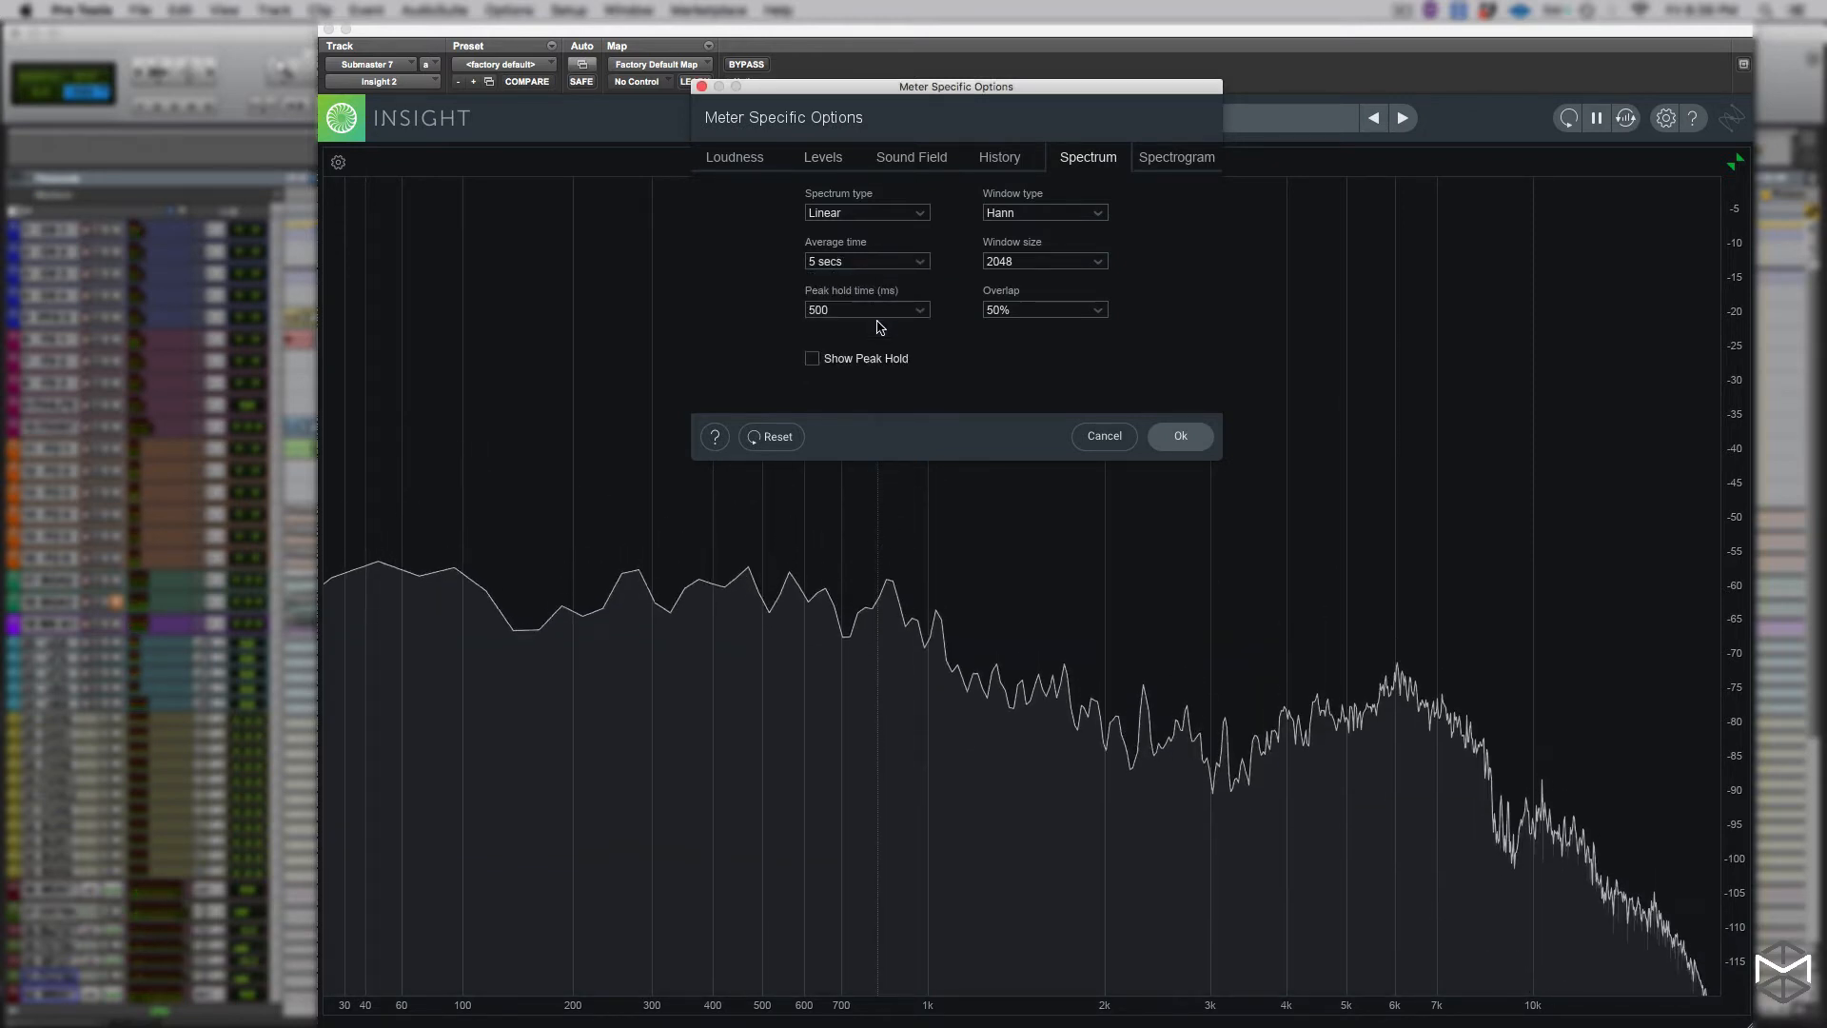
pyautogui.click(866, 261)
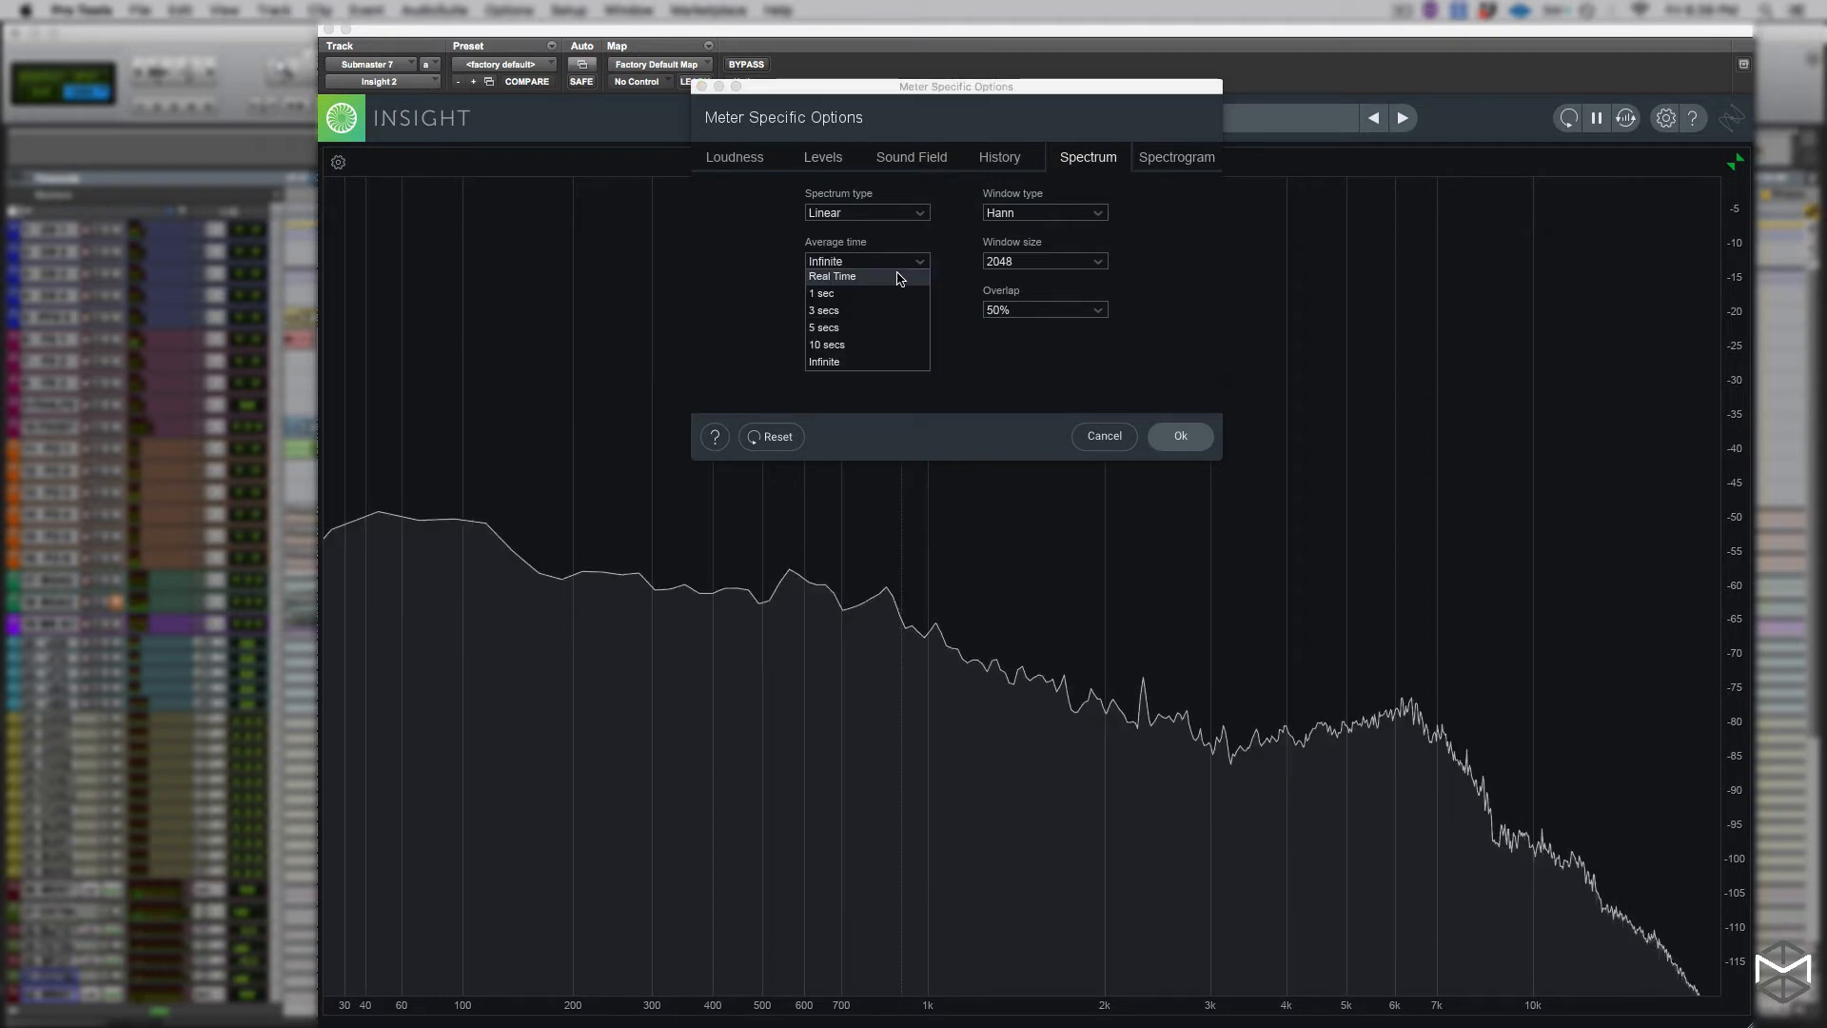
pyautogui.click(832, 276)
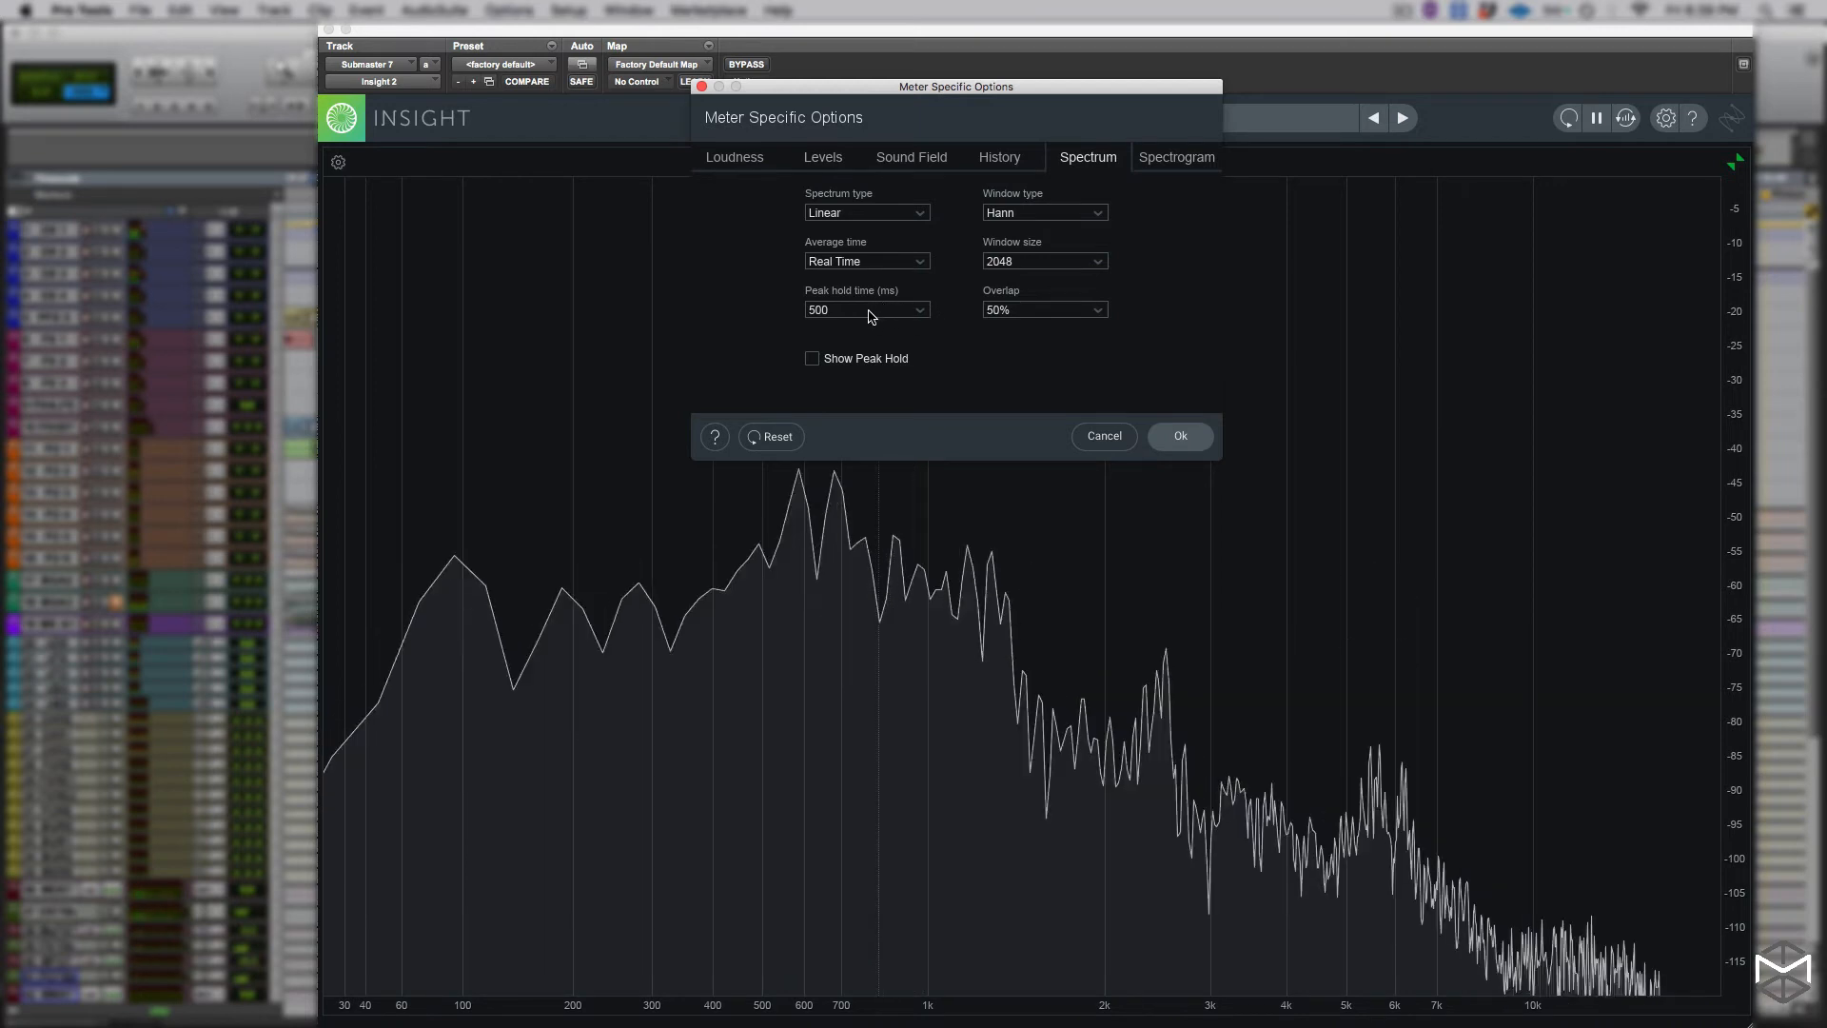
# Show the peak hold trace and, after trying 1000 and 250 ms, set its hold time to 5 ms
pyautogui.click(811, 358)
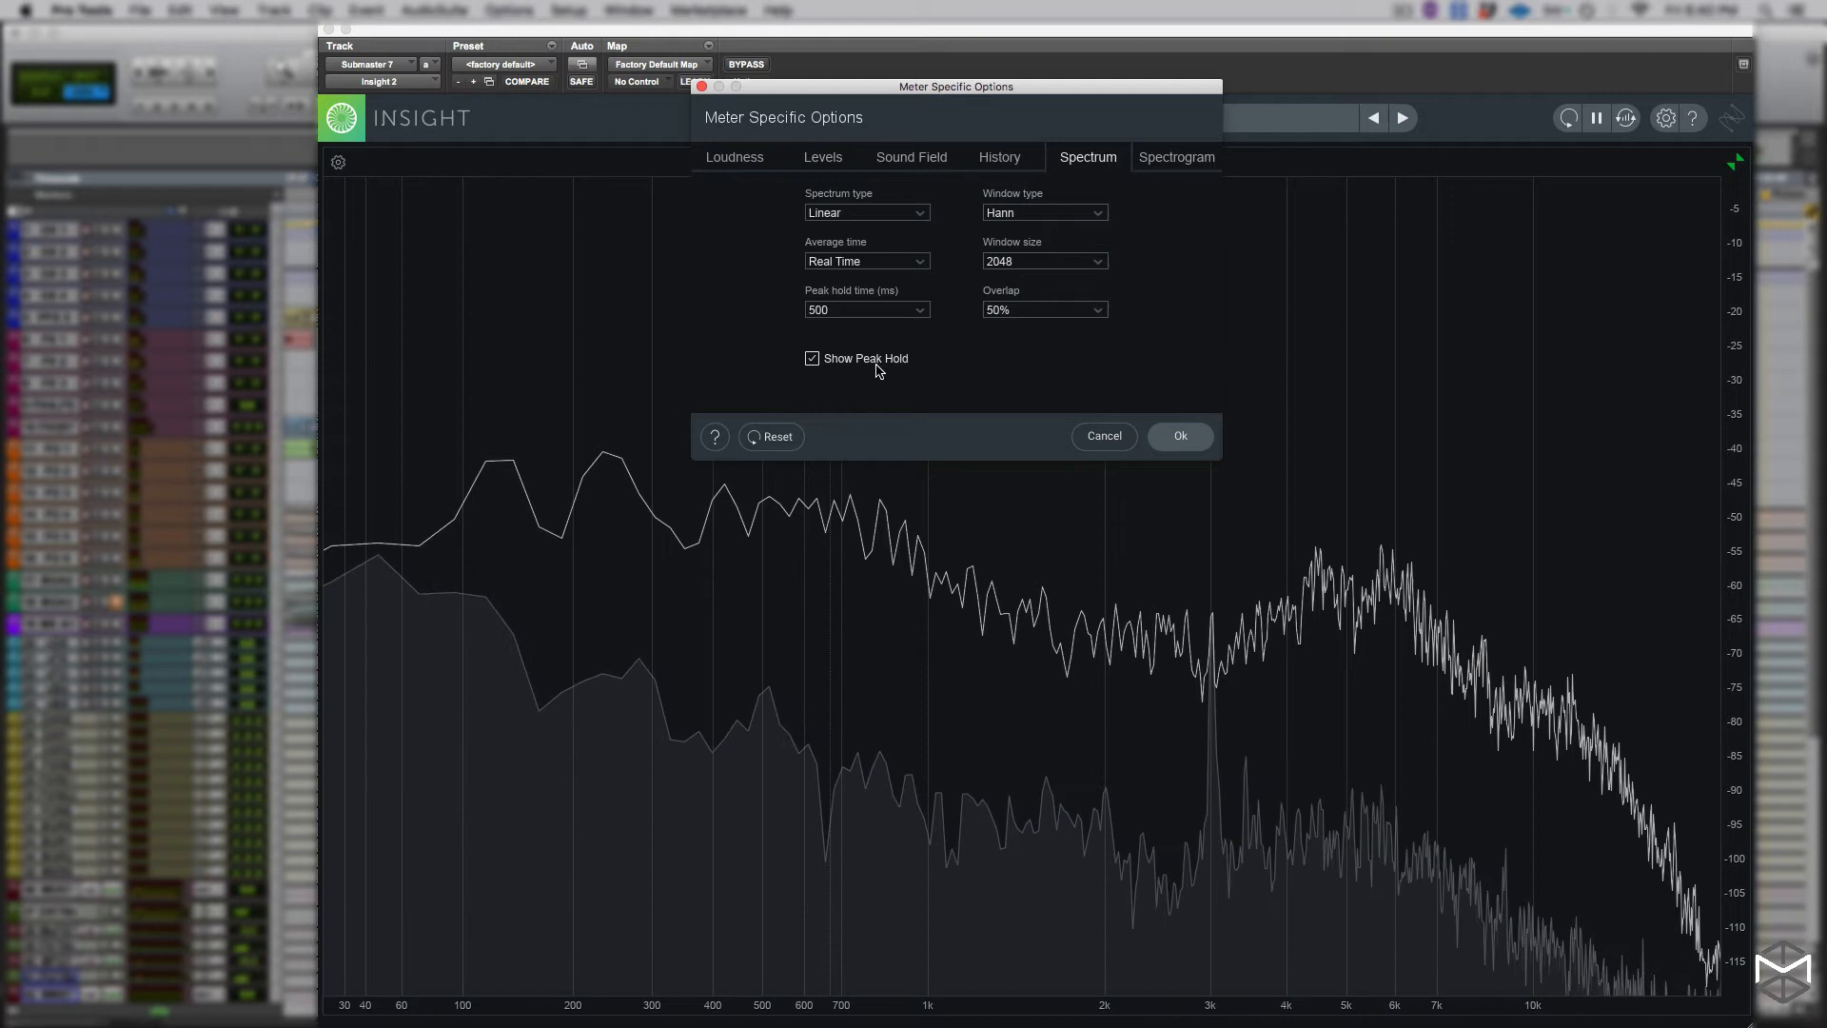
pyautogui.click(866, 308)
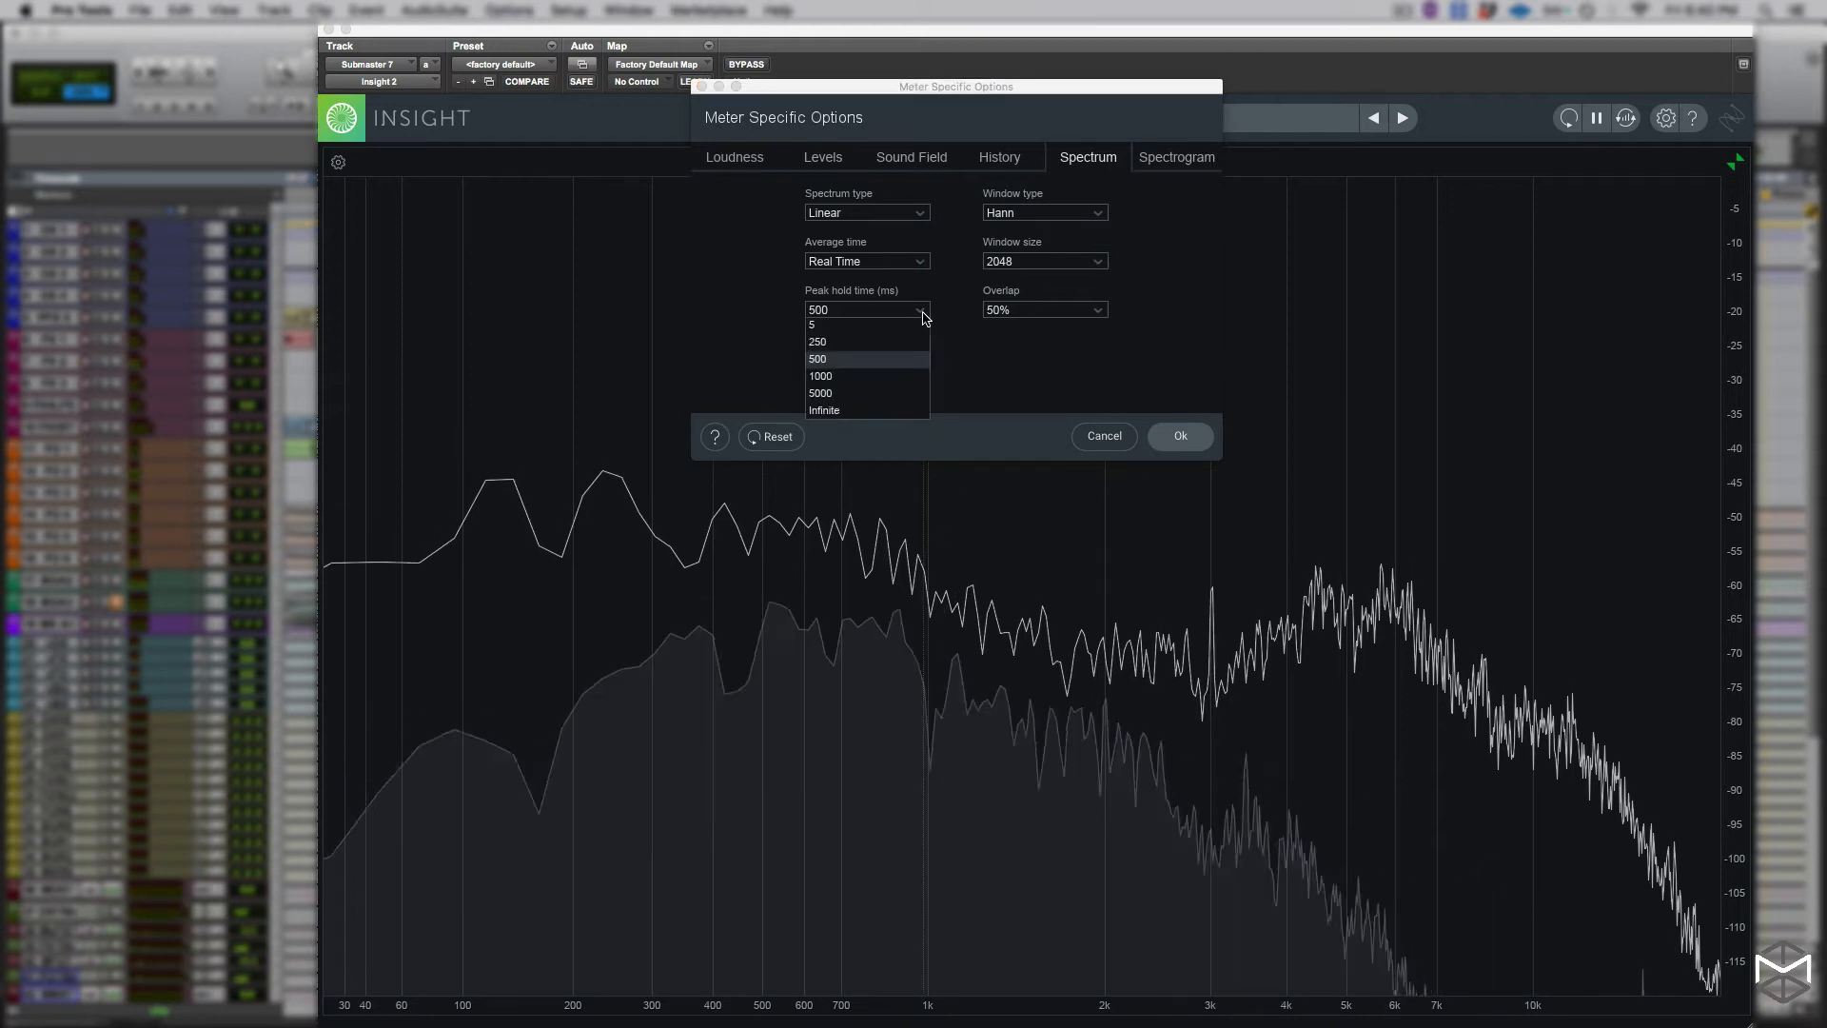
pyautogui.click(819, 323)
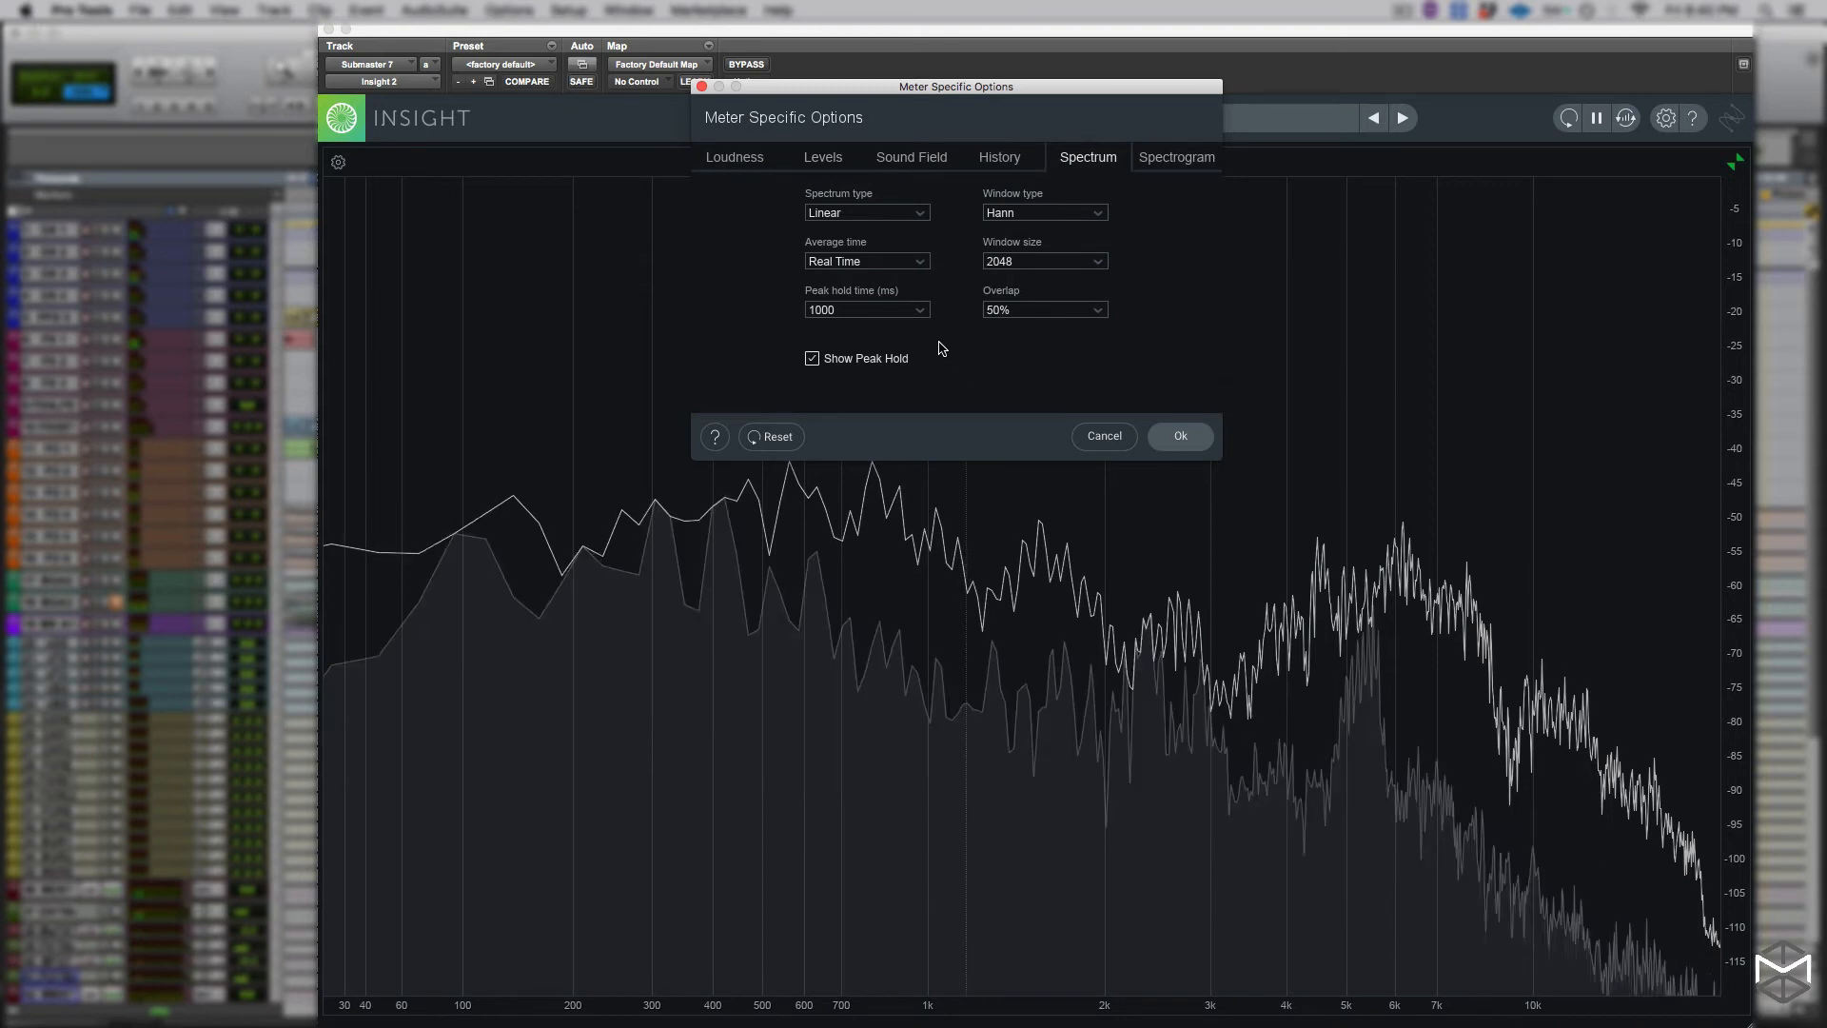
pyautogui.click(866, 308)
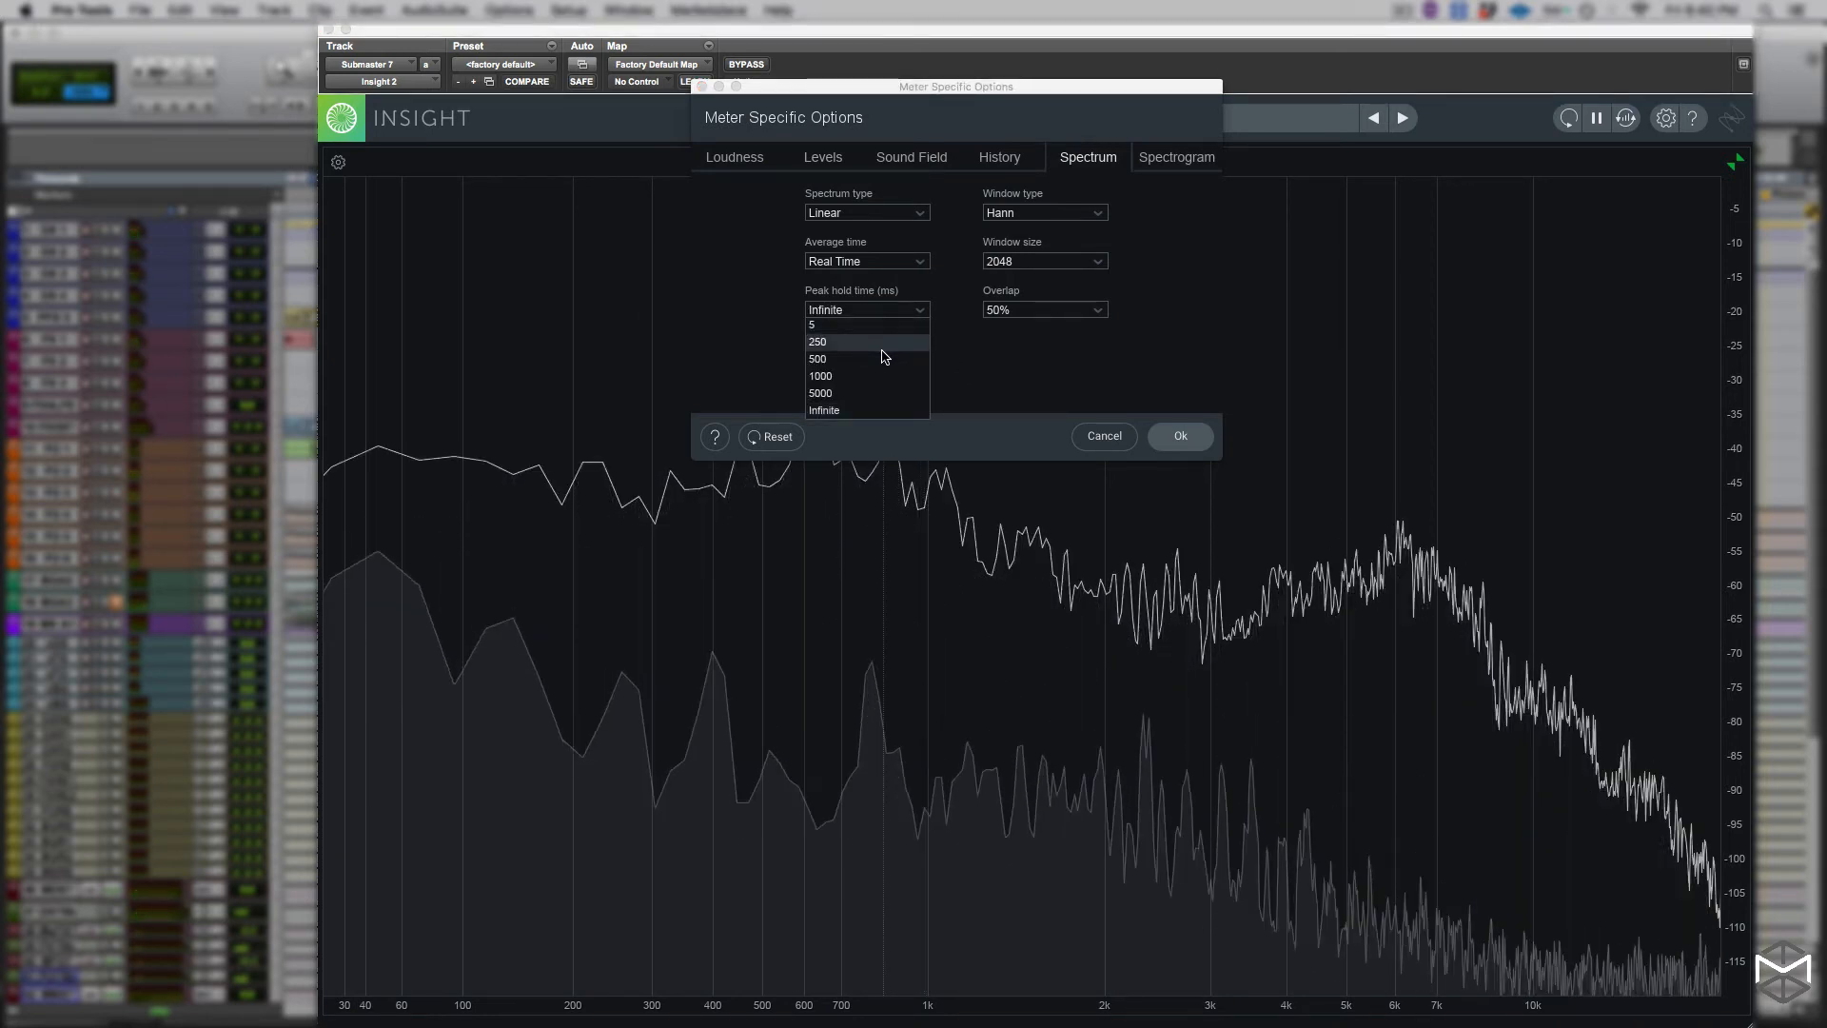
pyautogui.click(817, 340)
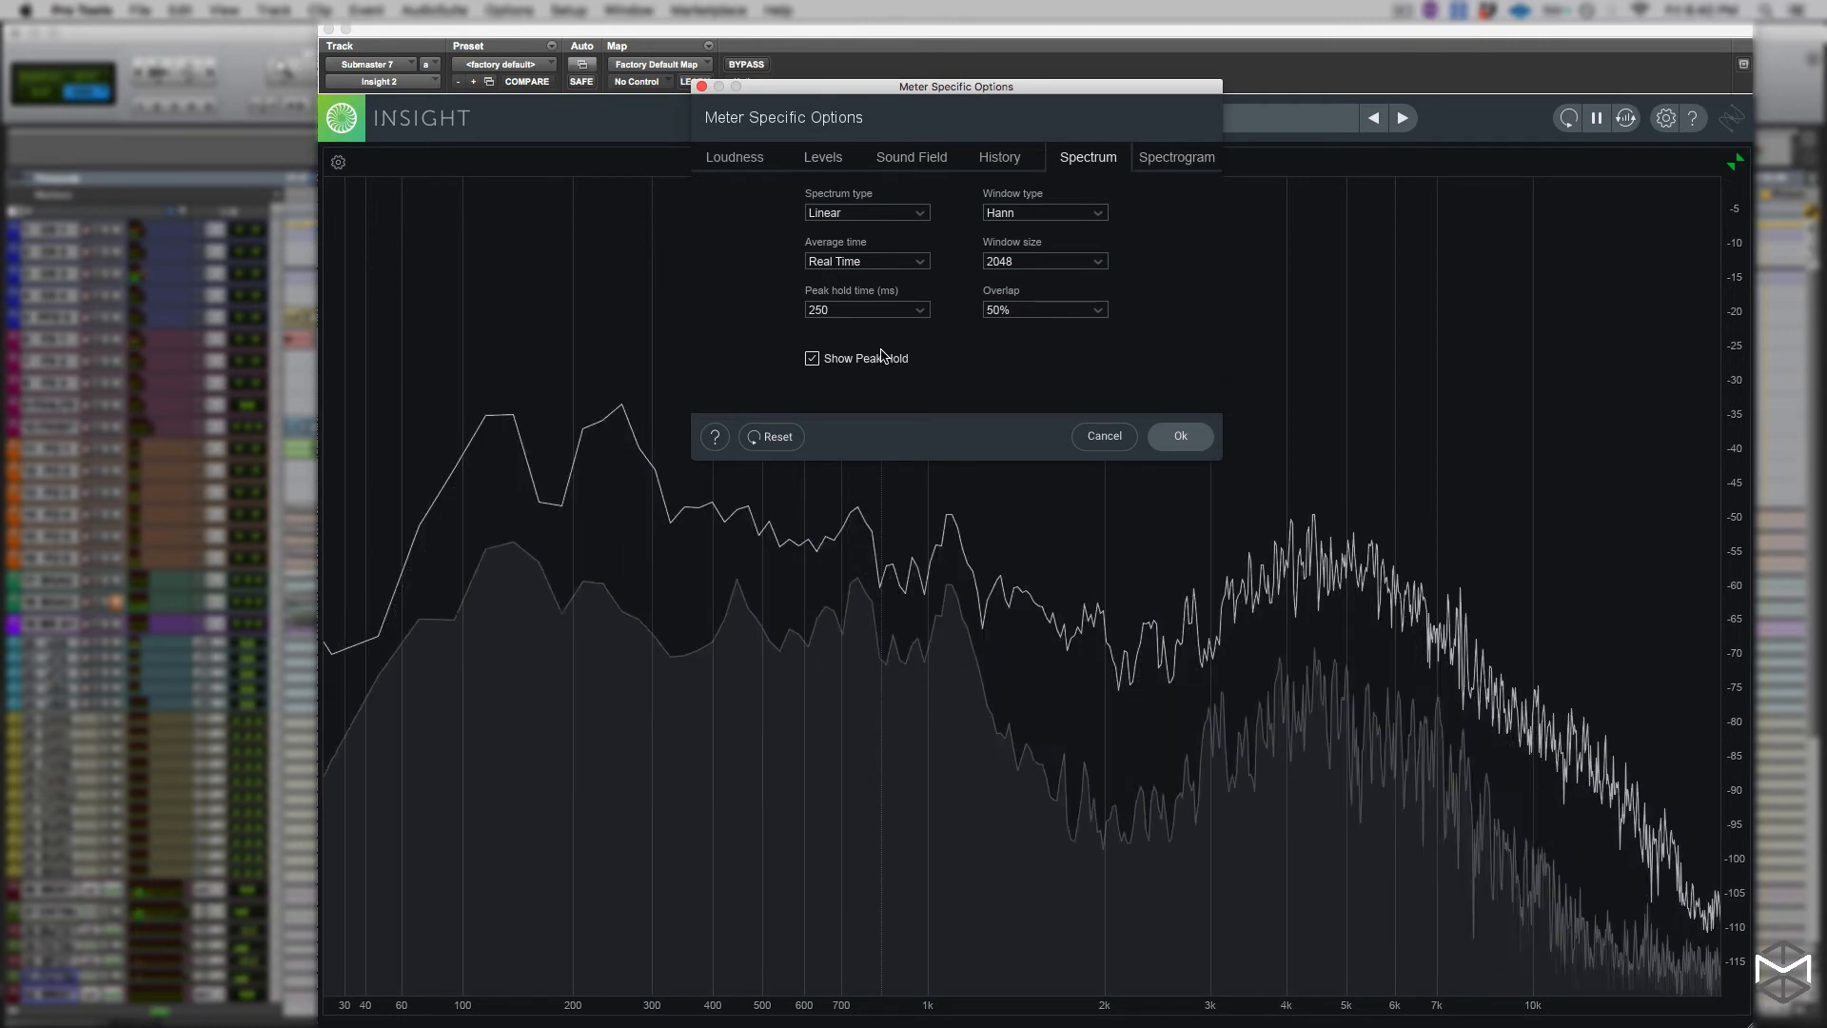
pyautogui.click(868, 308)
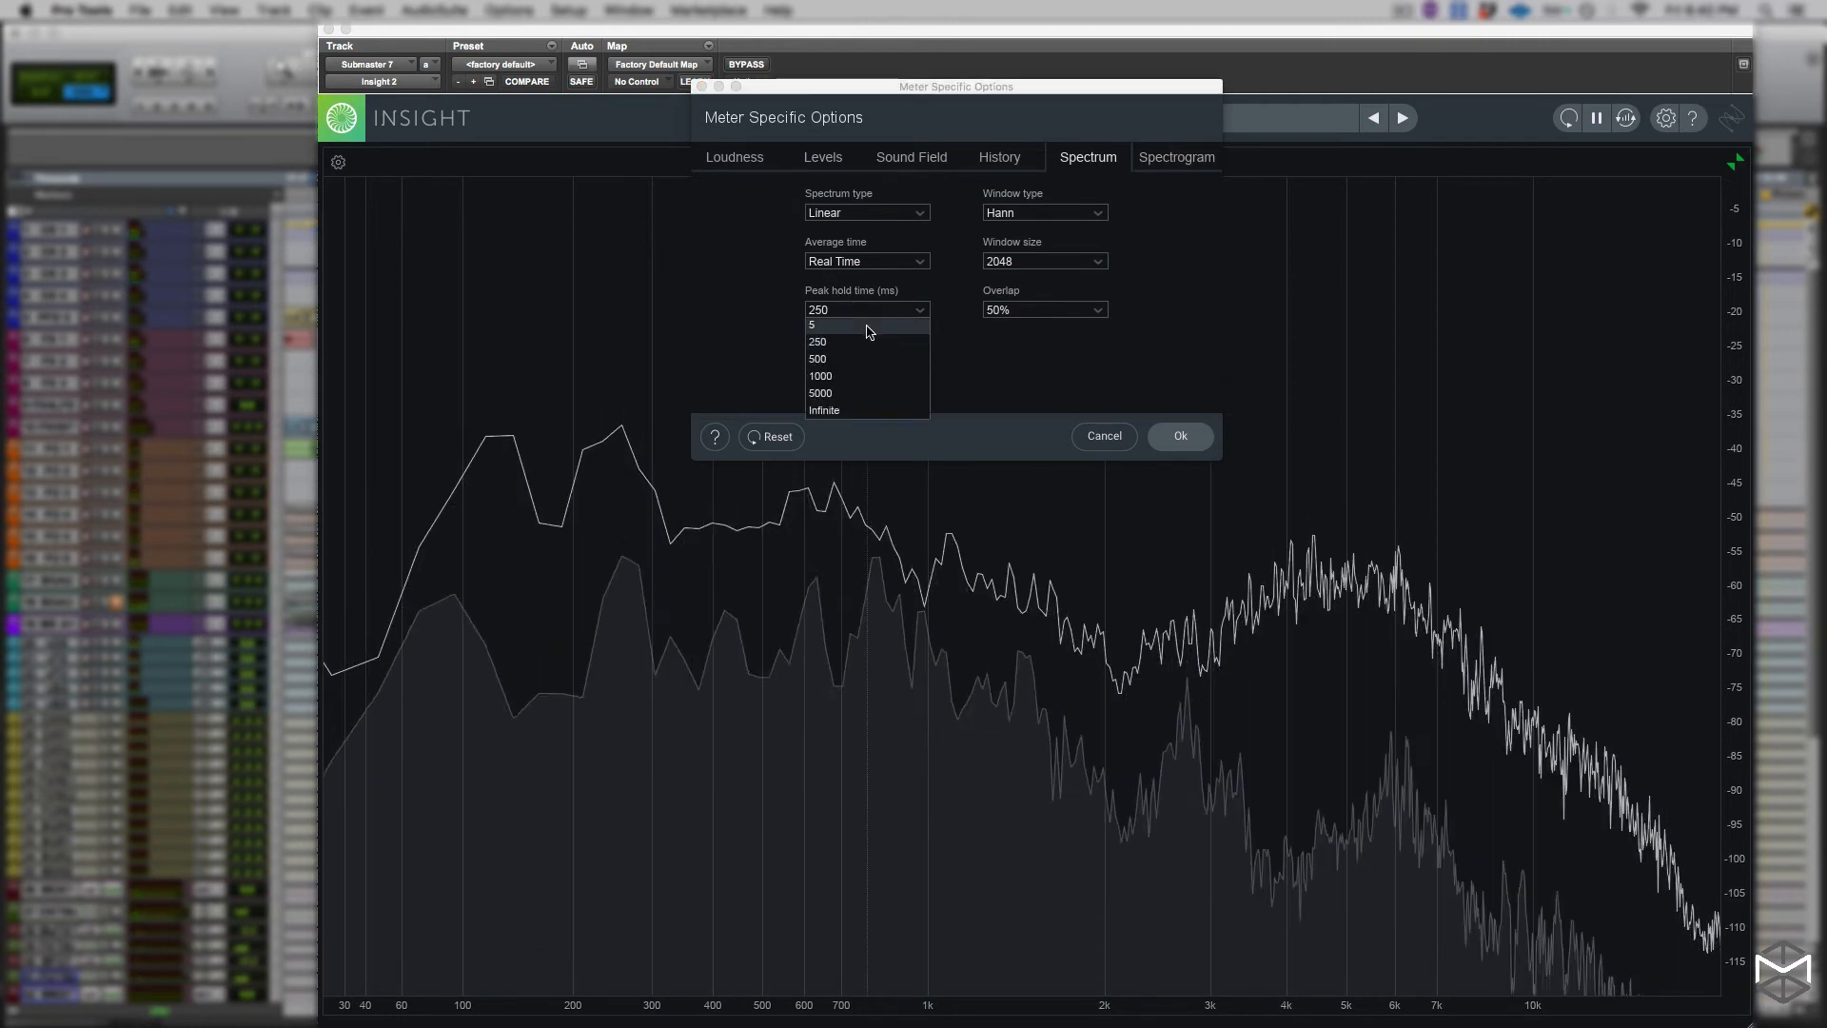
pyautogui.click(816, 324)
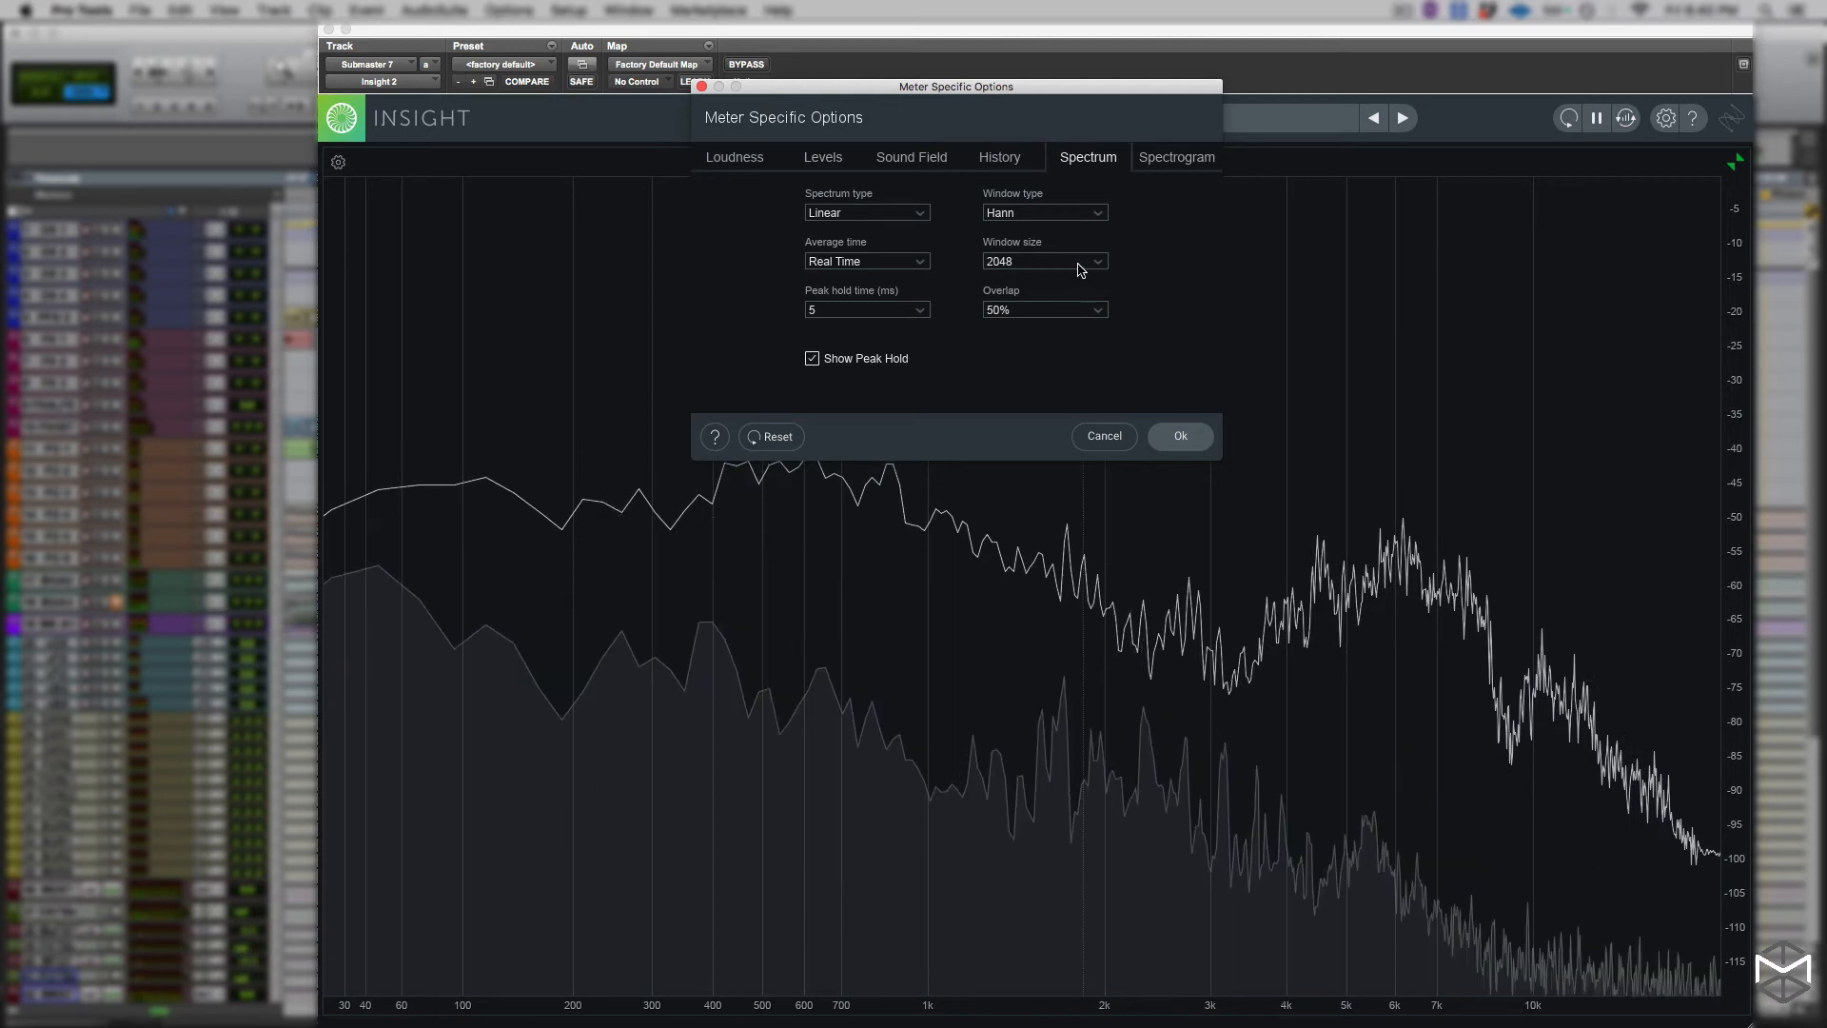
pyautogui.moveTo(1077, 261)
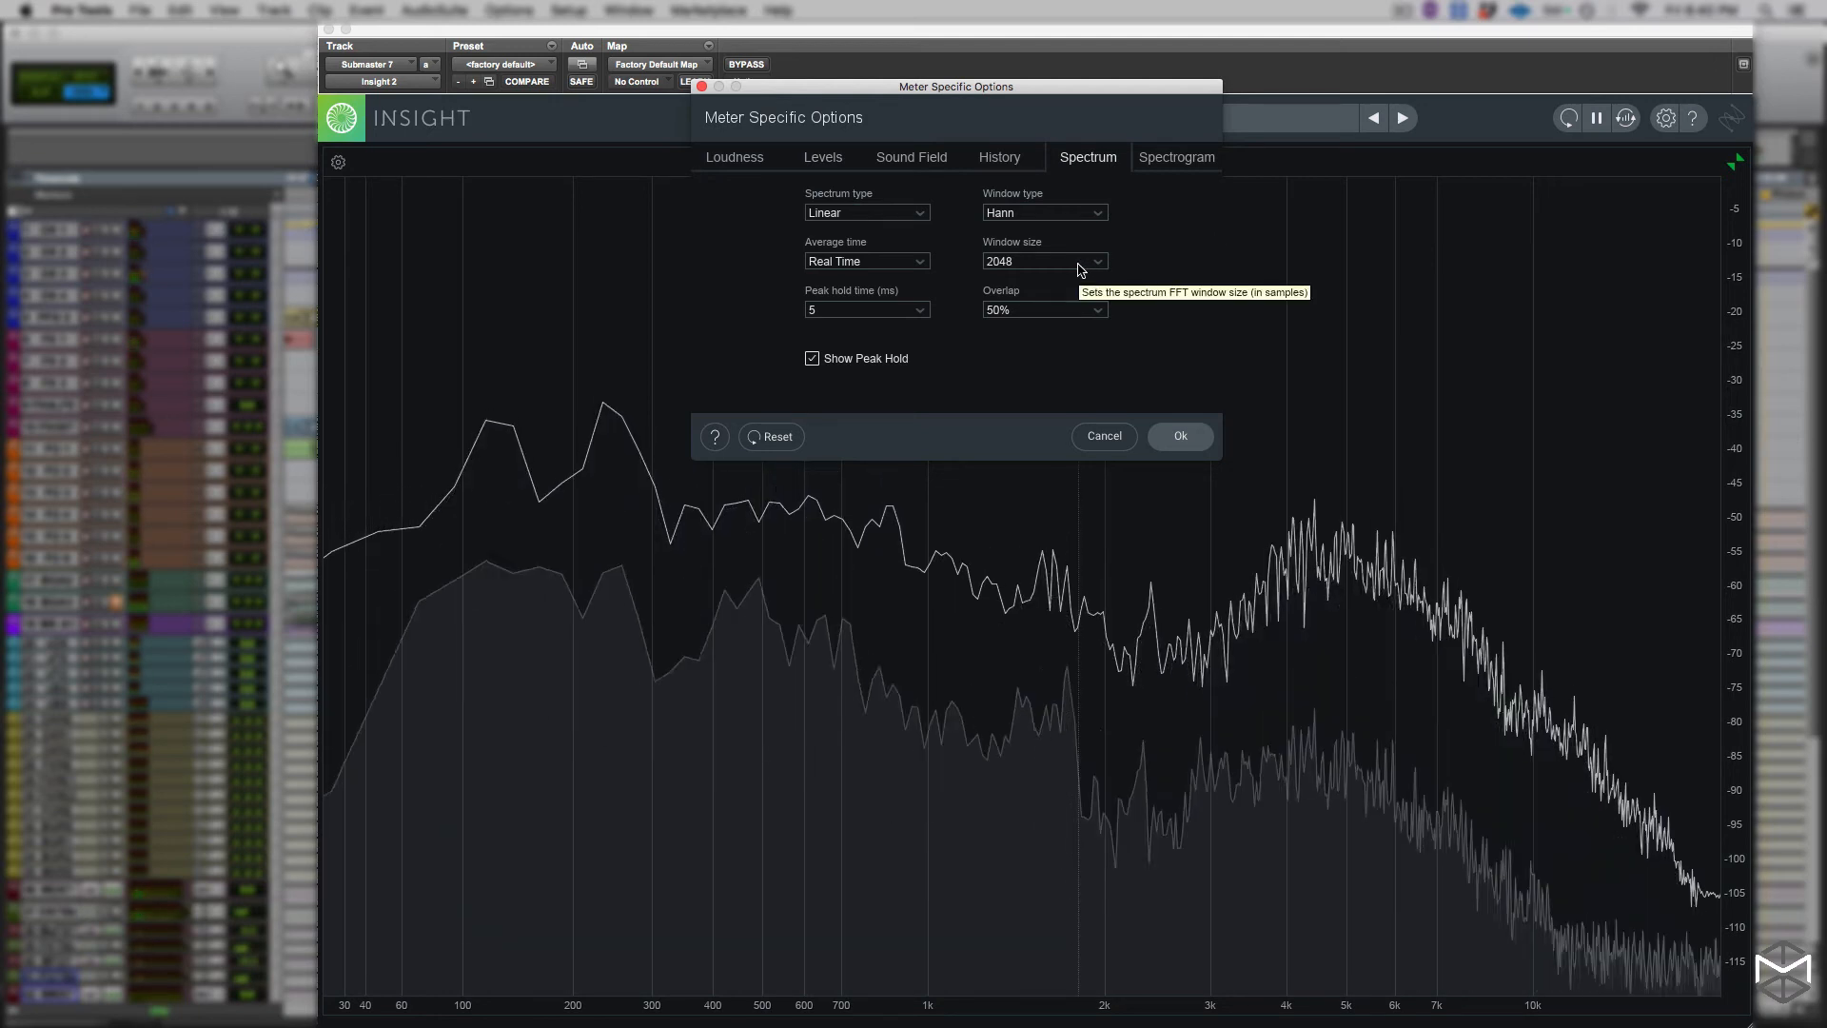
# Try an 8192-sample window, settle on 1024, and confirm the Meter Specific Options with Ok
pyautogui.click(1042, 260)
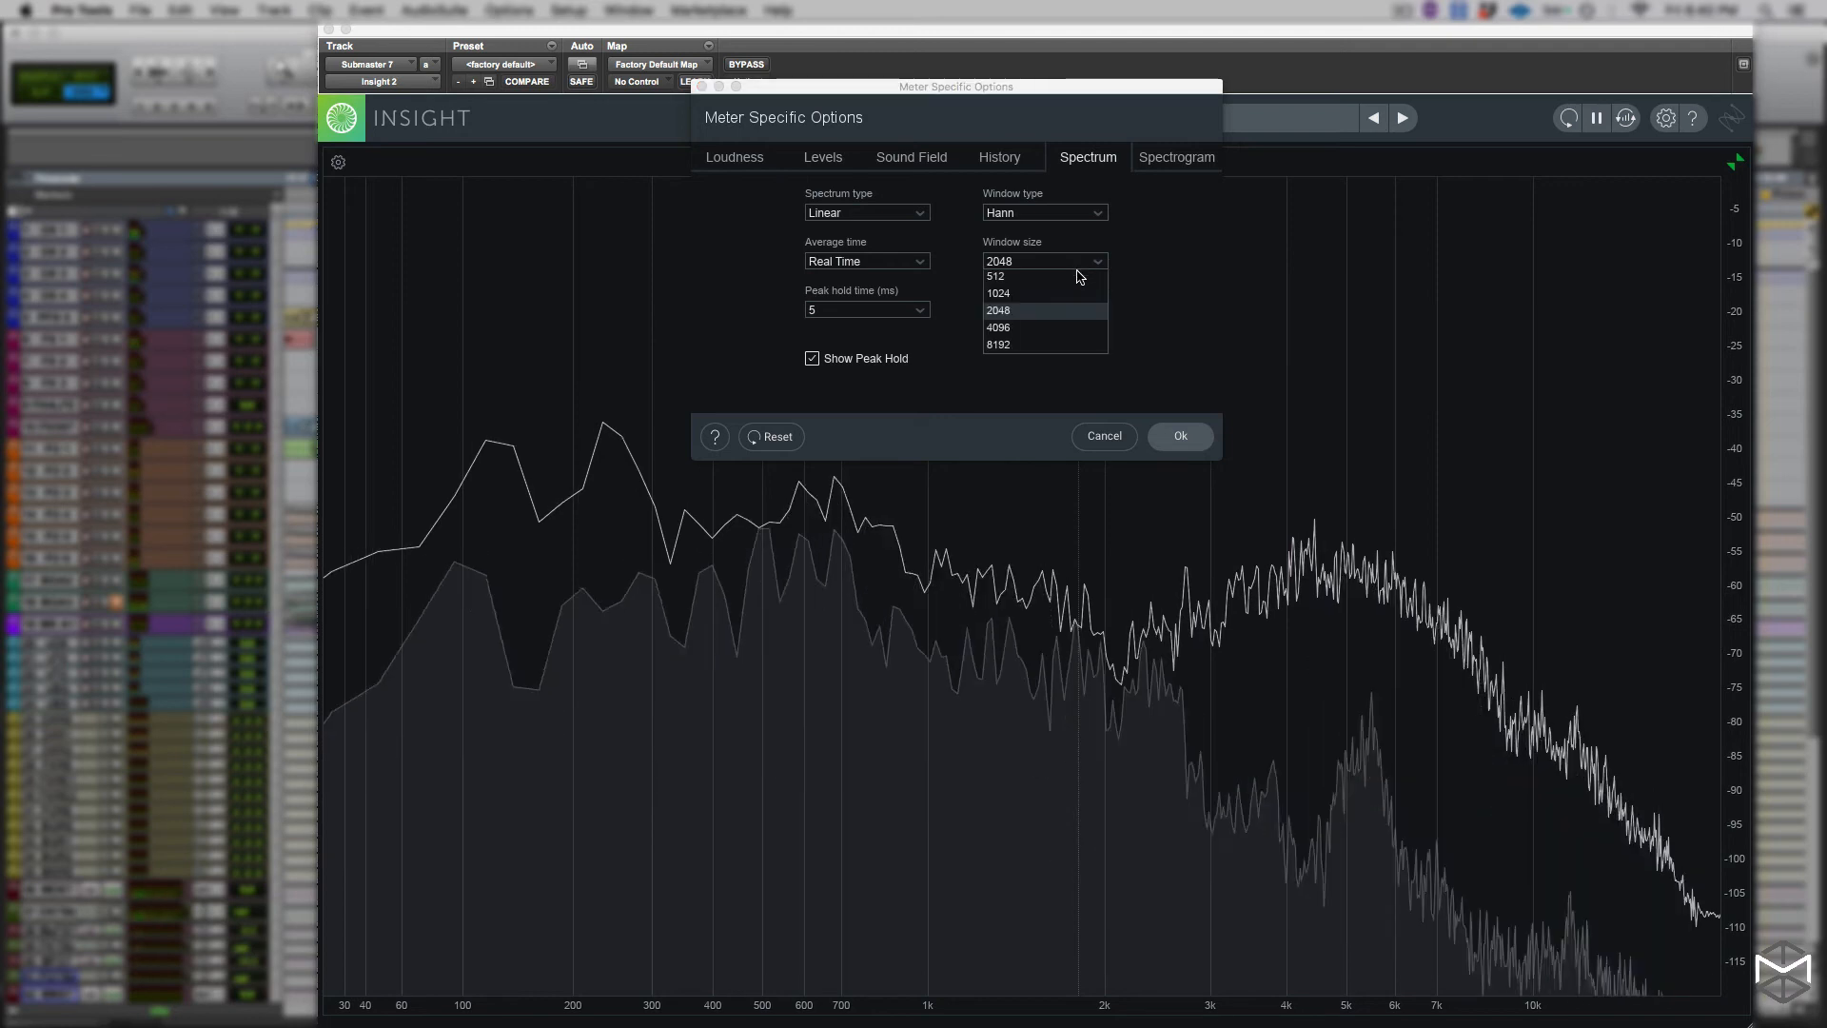
pyautogui.click(997, 344)
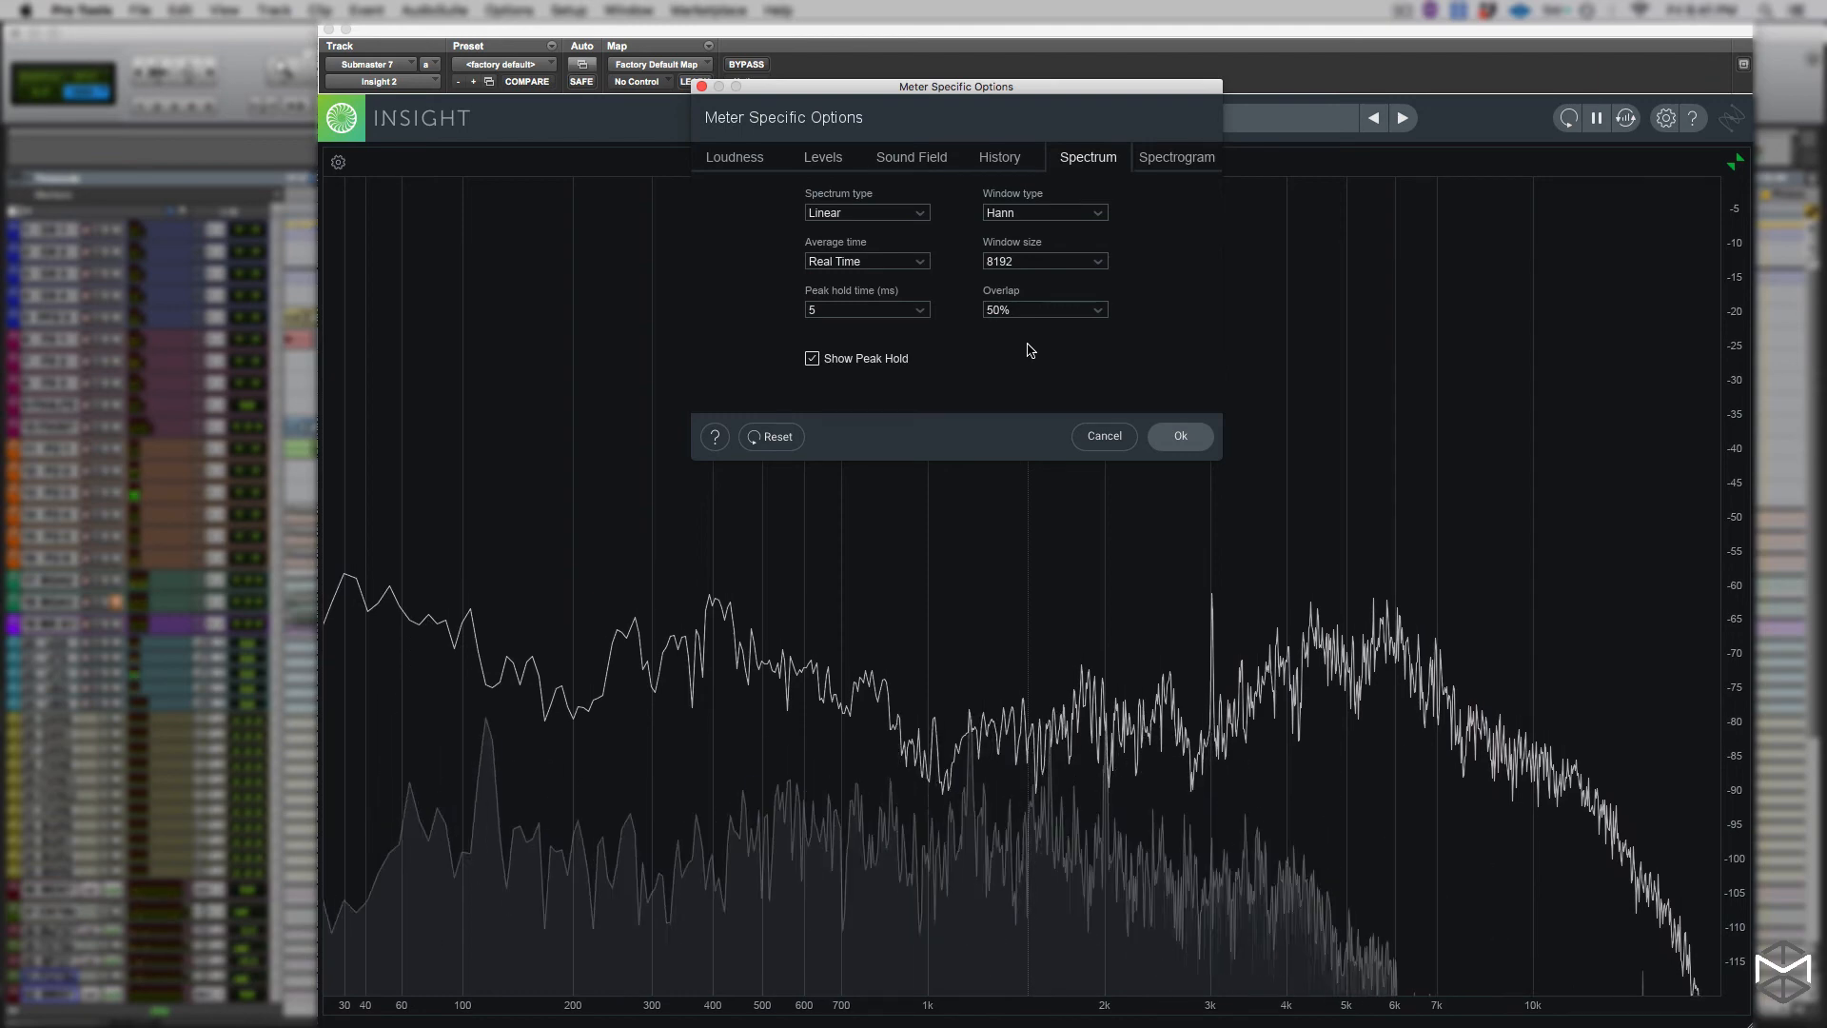
pyautogui.click(1041, 261)
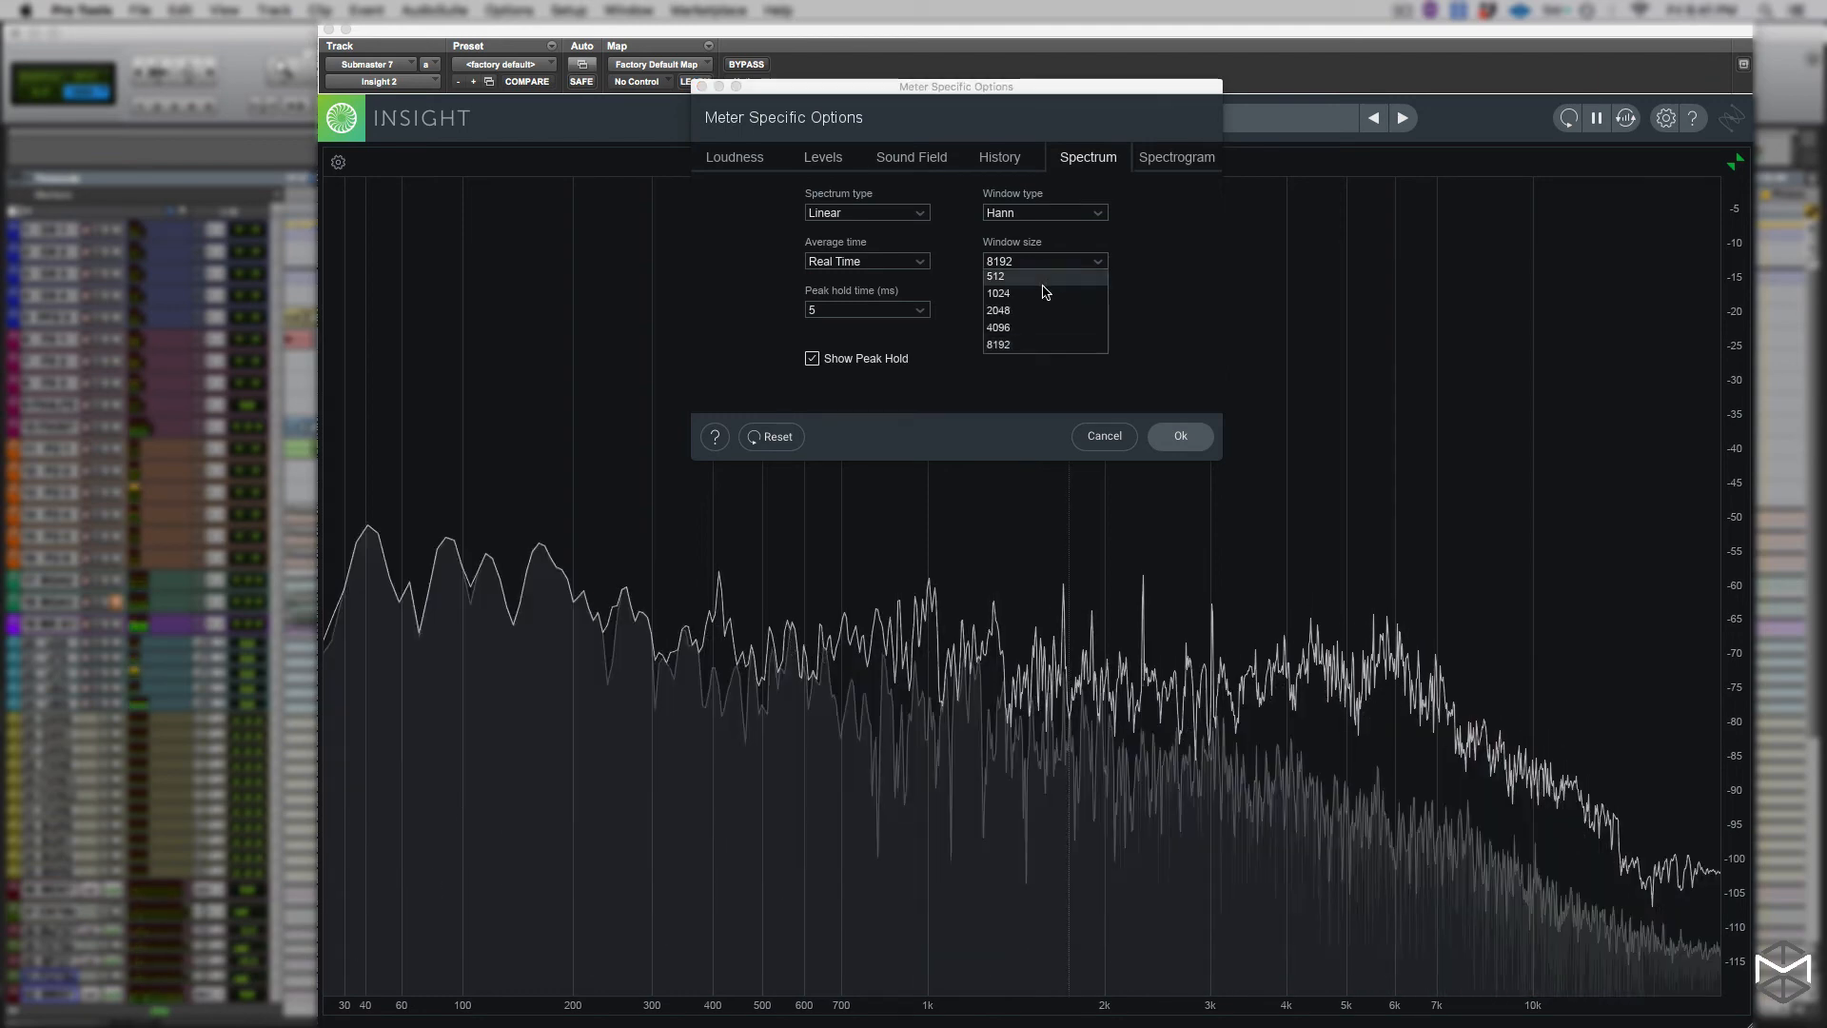
pyautogui.click(996, 294)
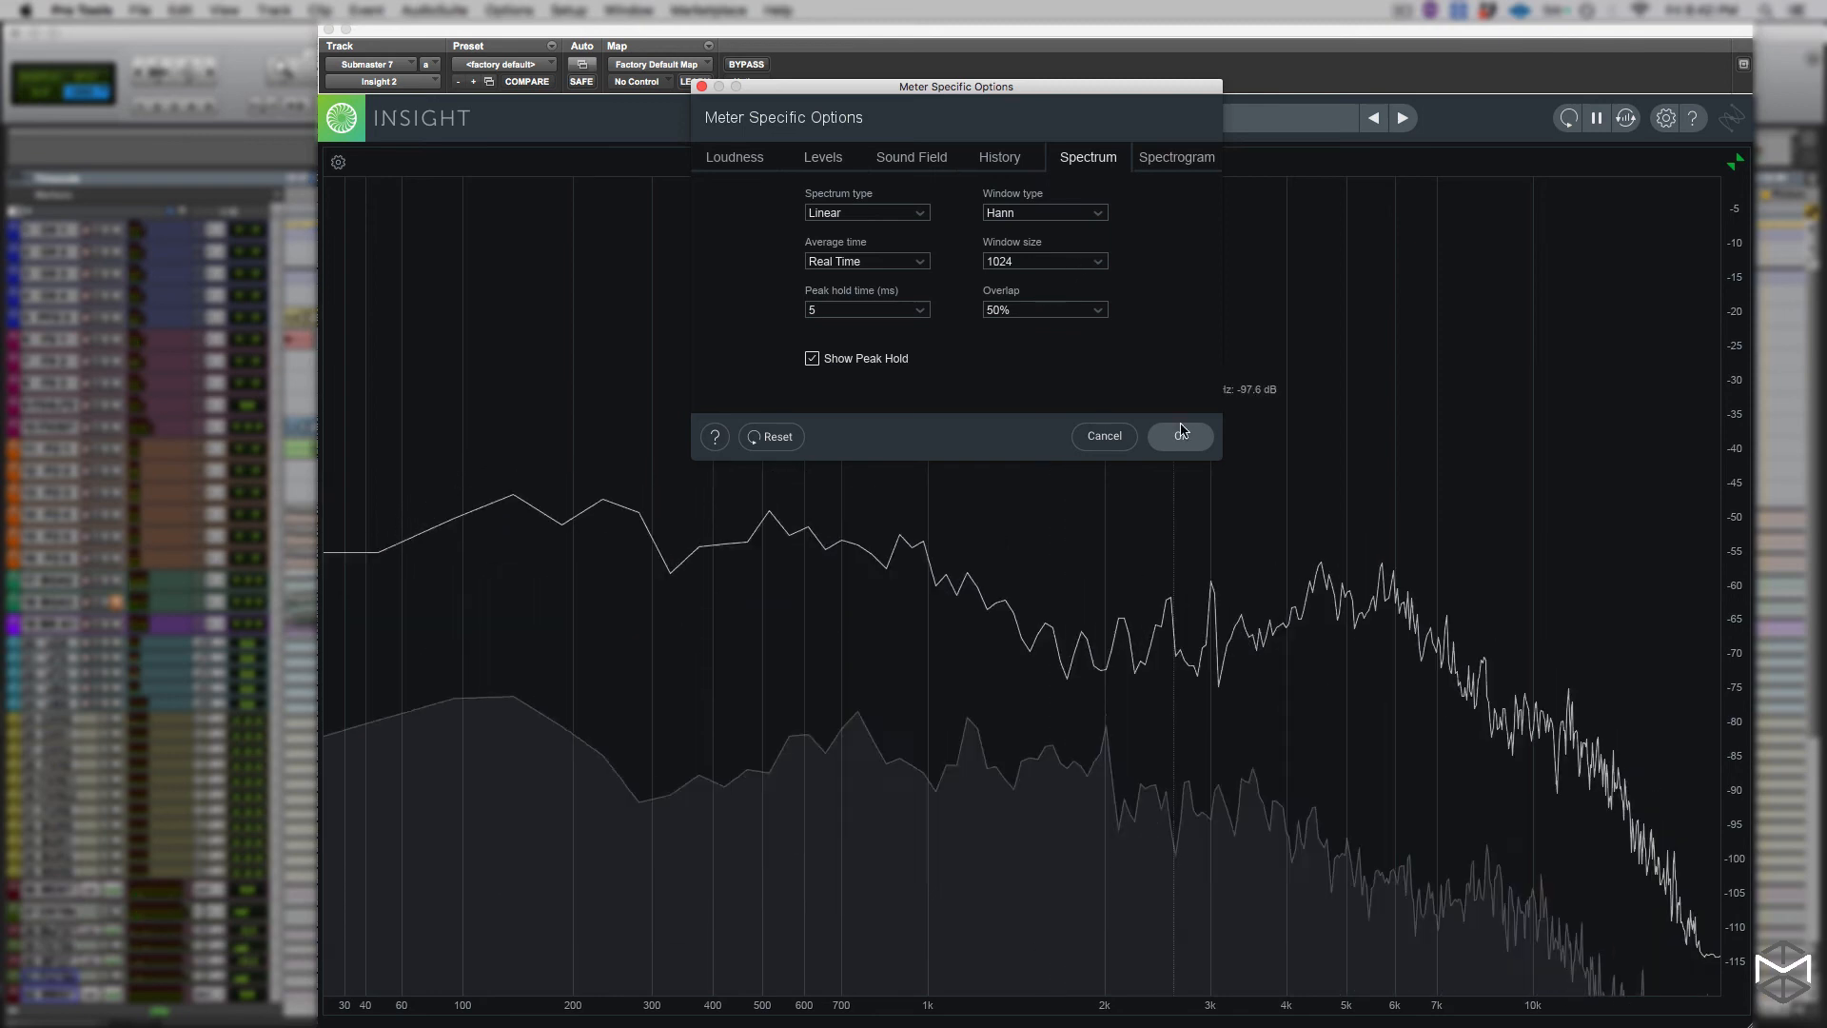
pyautogui.click(1180, 436)
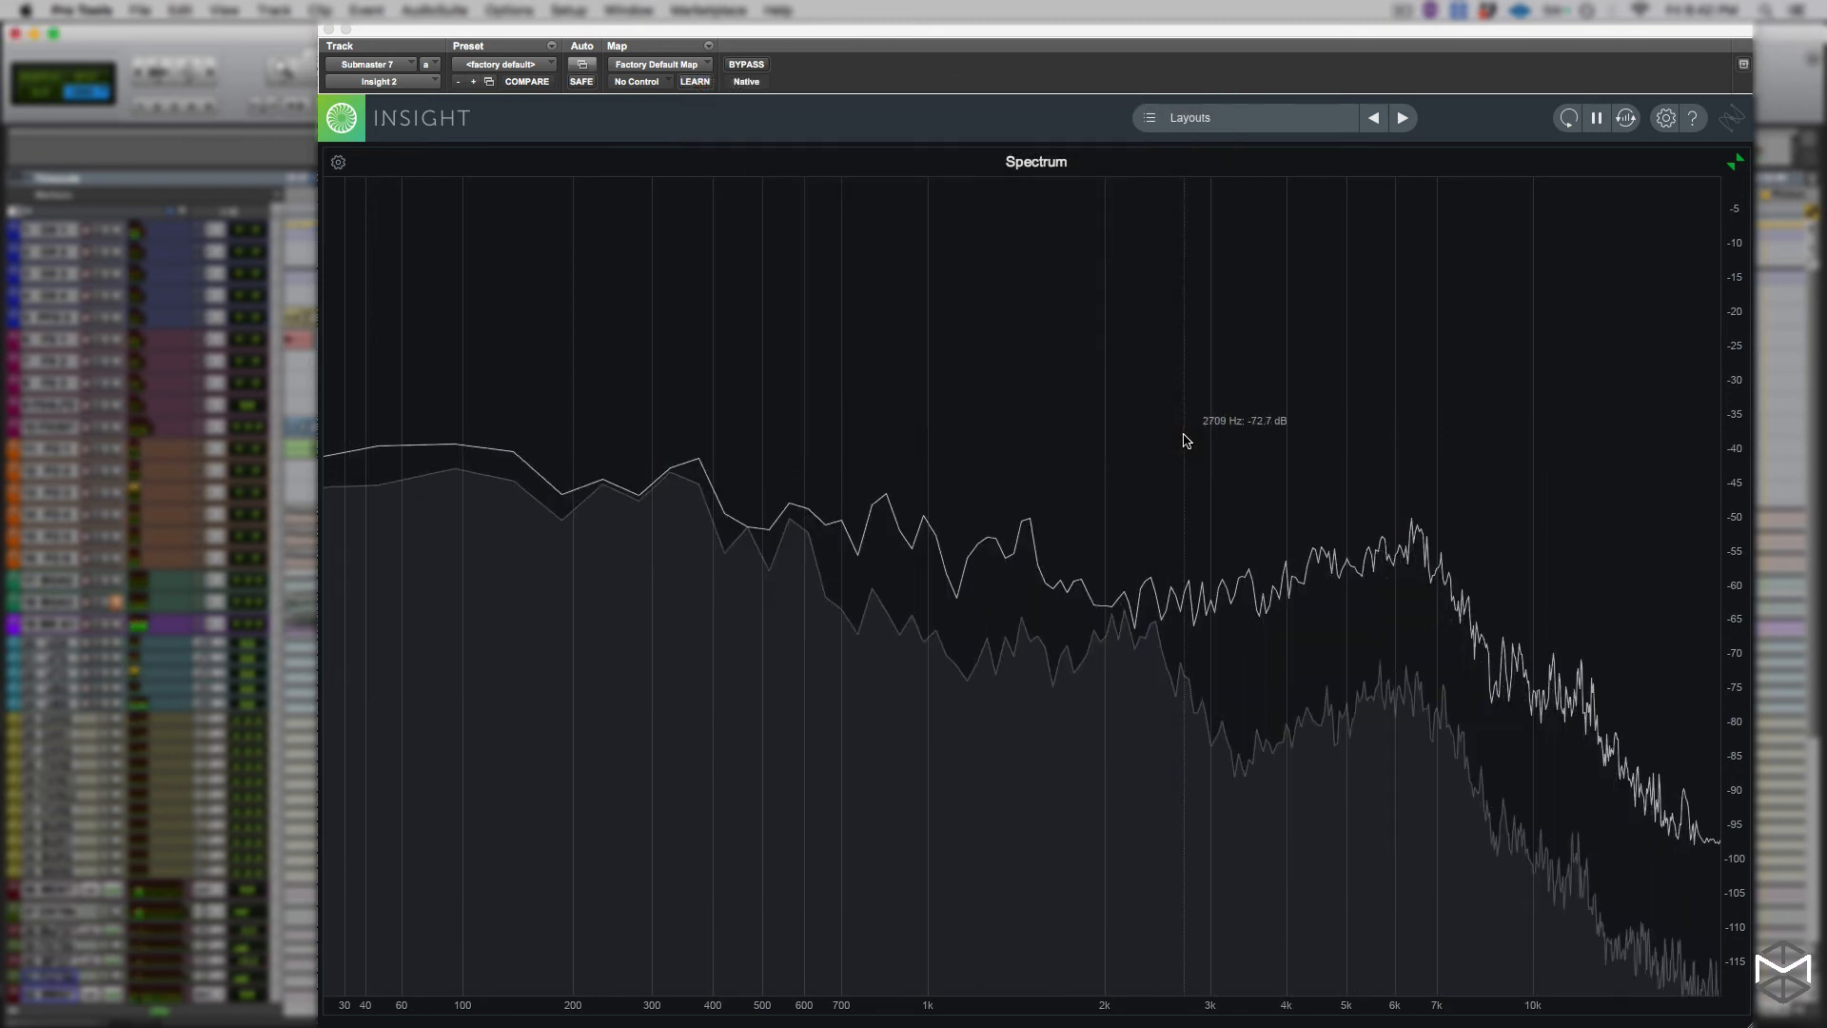